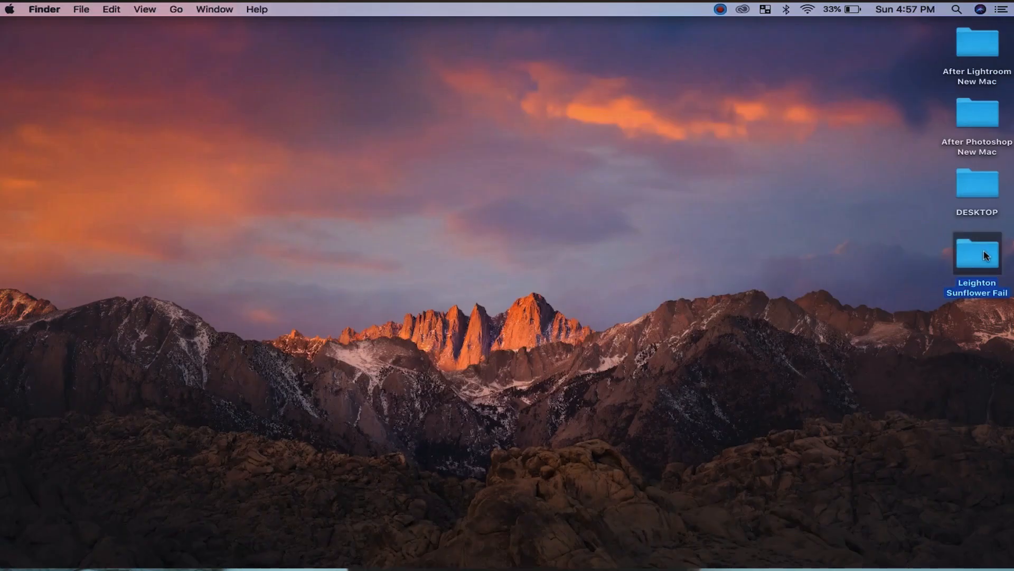
# - Open the Leighton Sunflower Fail folder and select the raw portrait IMG_8526.CR2
pyautogui.doubleClick(977, 252)
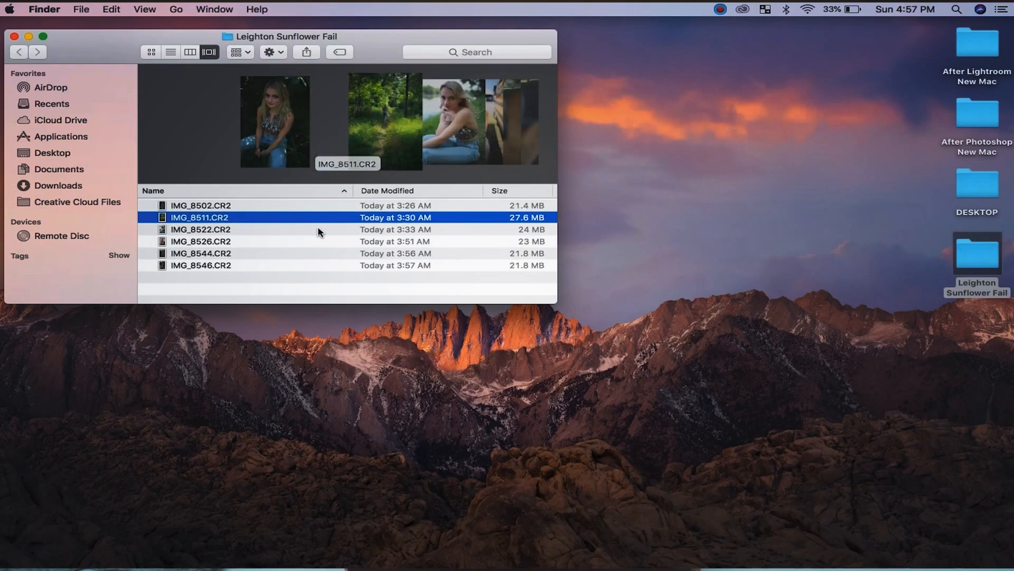
pyautogui.click(201, 241)
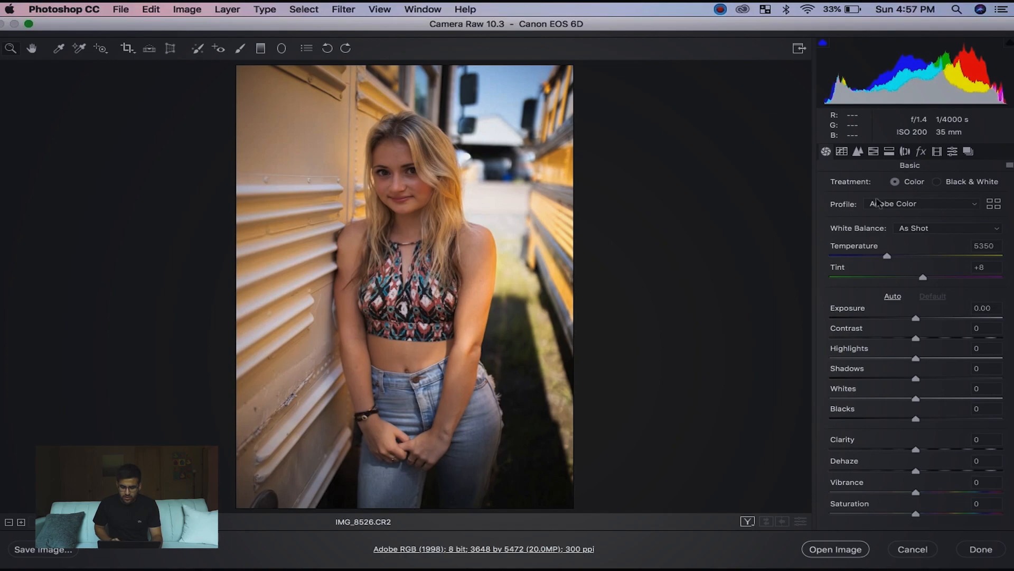
# - Enable Remove Chromatic Aberration and Profile Corrections in Camera Raw Lens Corrections
pyautogui.click(906, 151)
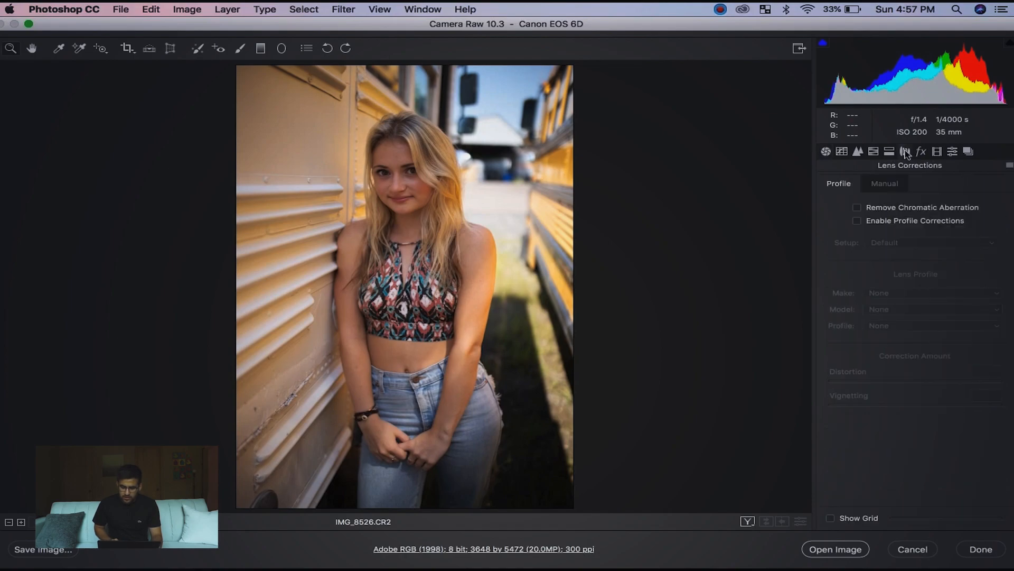
pyautogui.moveTo(857, 208)
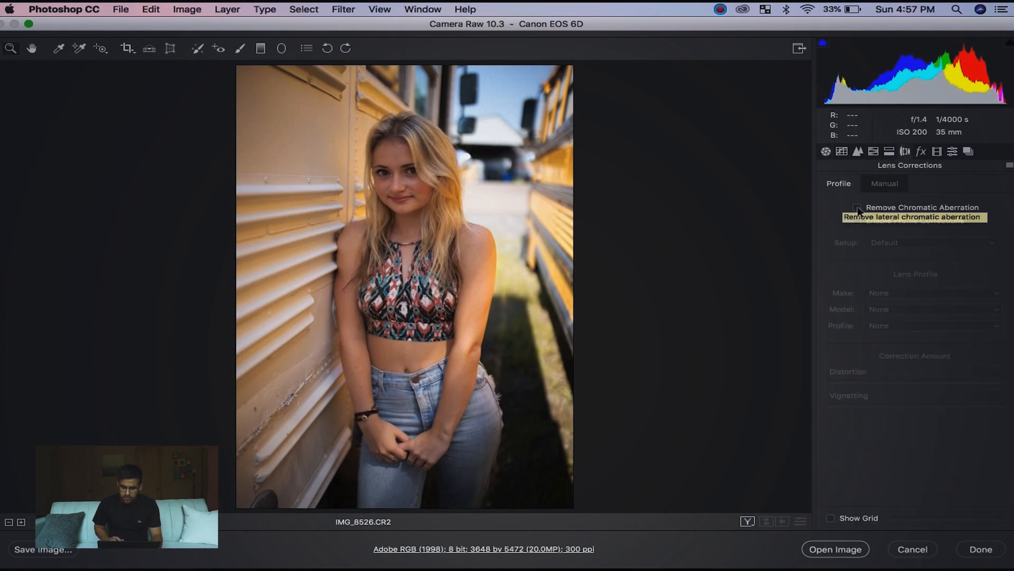
pyautogui.click(856, 207)
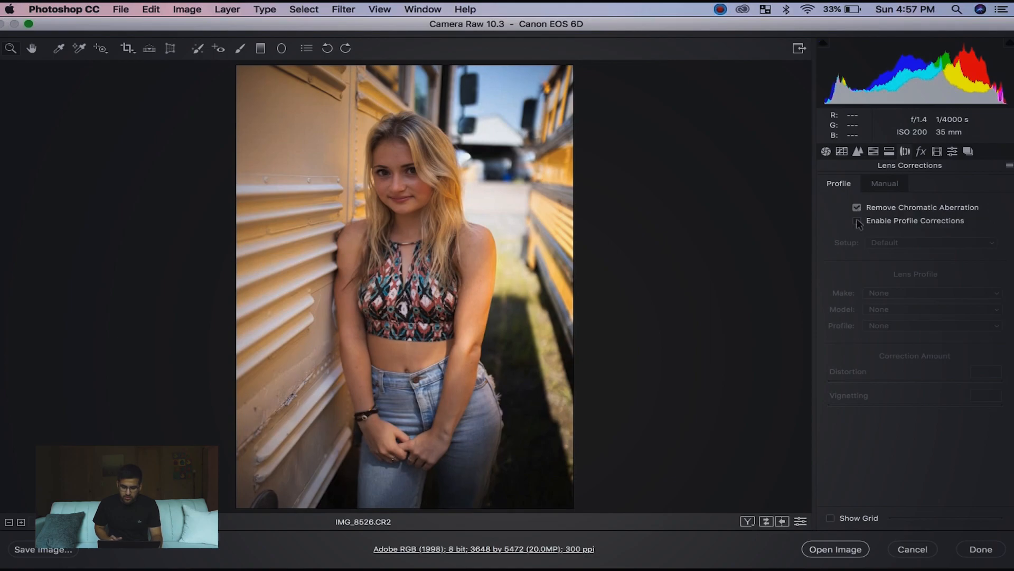
pyautogui.click(857, 221)
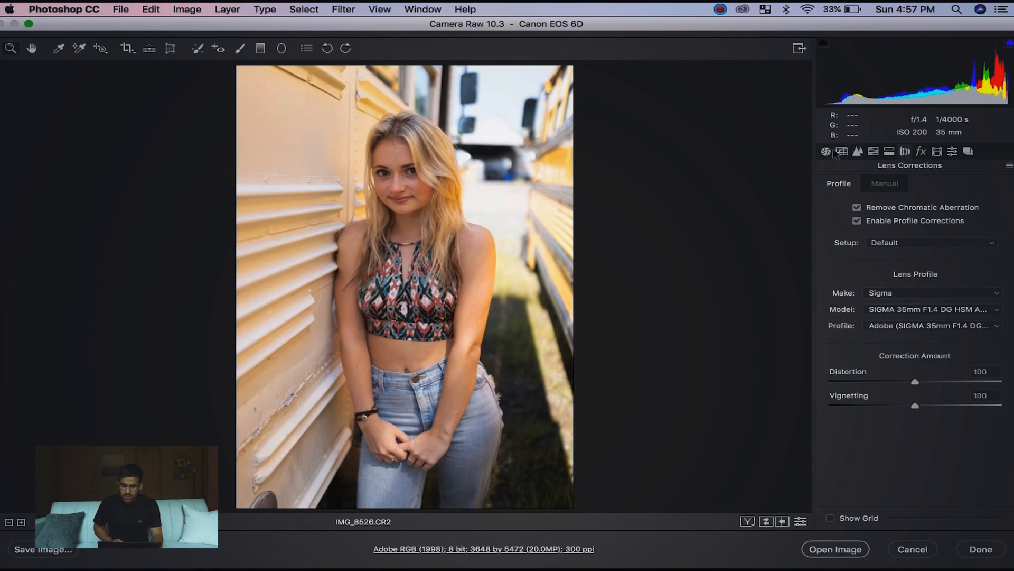
# - Set exposure -0.10 and highlights -17, then open the image into Photoshop
pyautogui.click(826, 151)
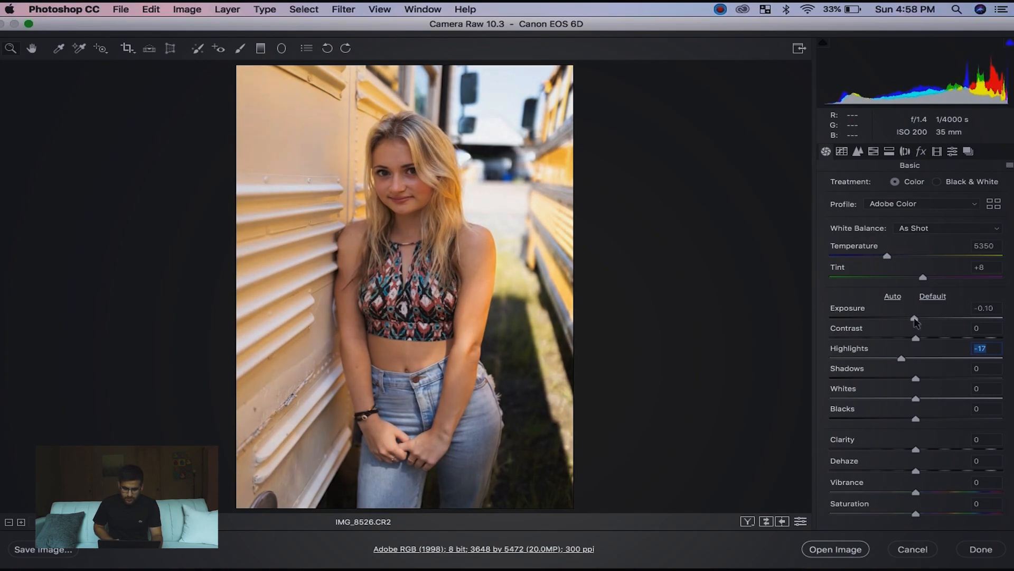
pyautogui.click(985, 307)
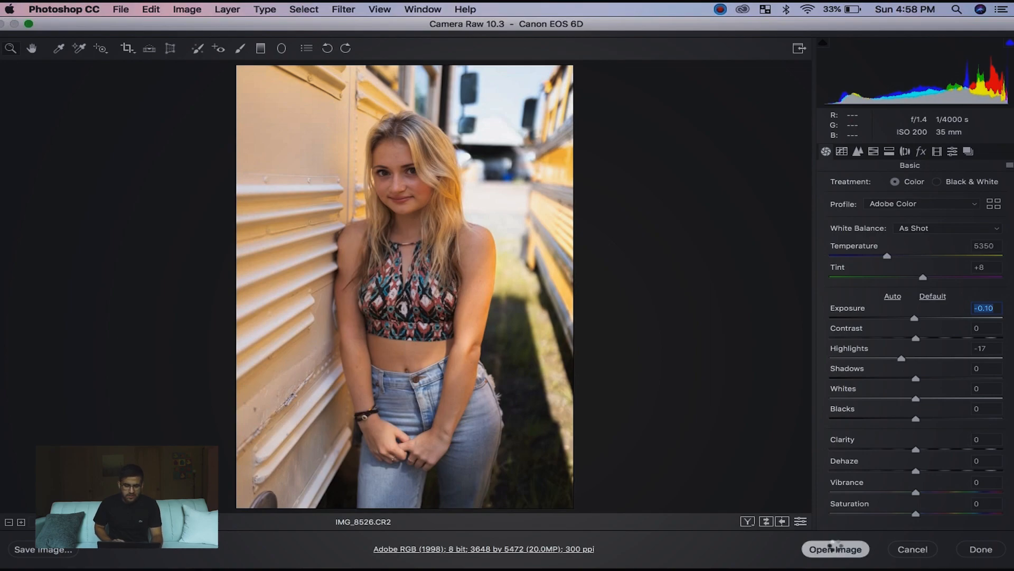
pyautogui.click(835, 549)
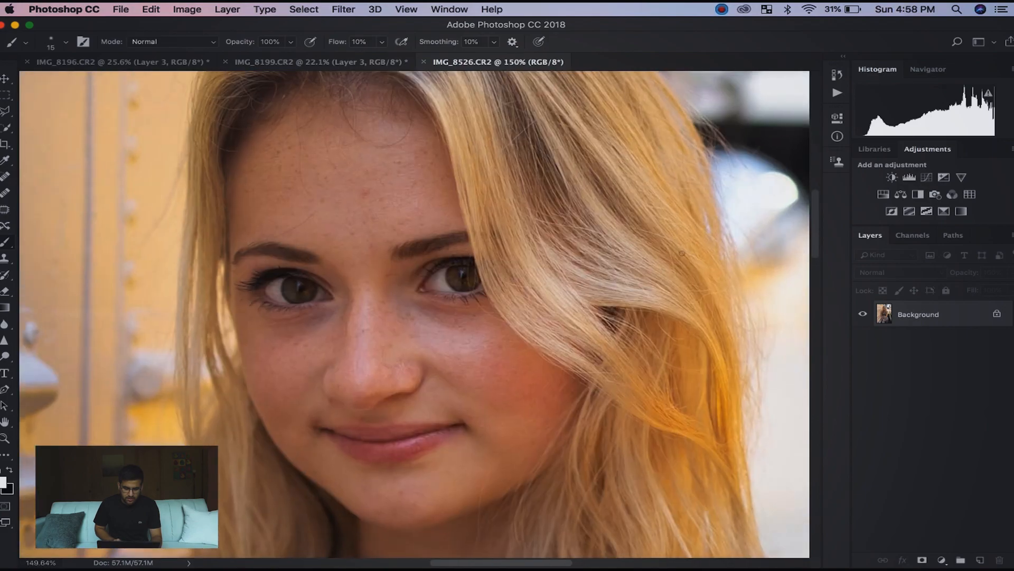
# - Heal the small blemish on the girl's nose with the Spot Healing Brush
pyautogui.click(8, 208)
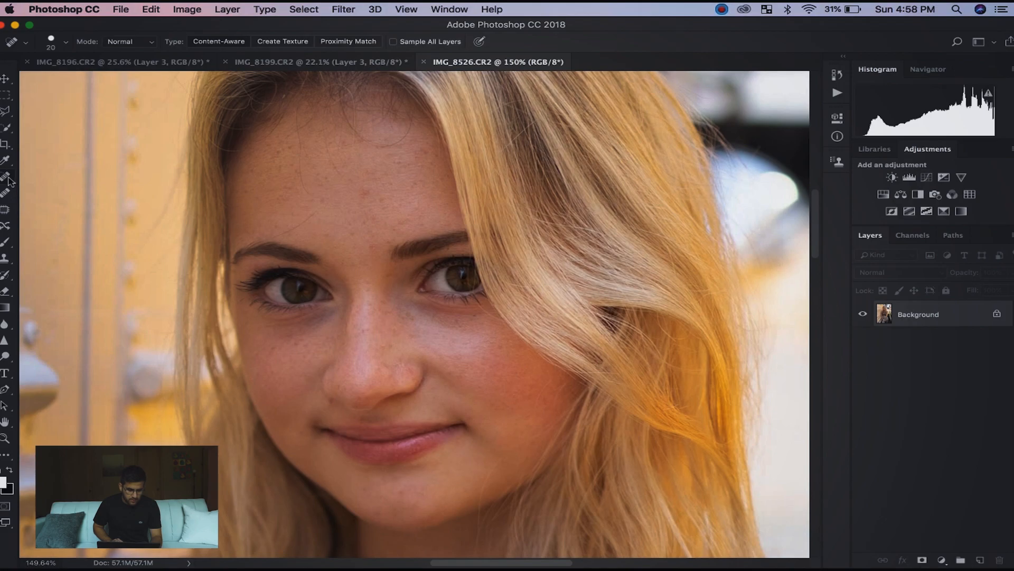
pyautogui.moveTo(6, 181)
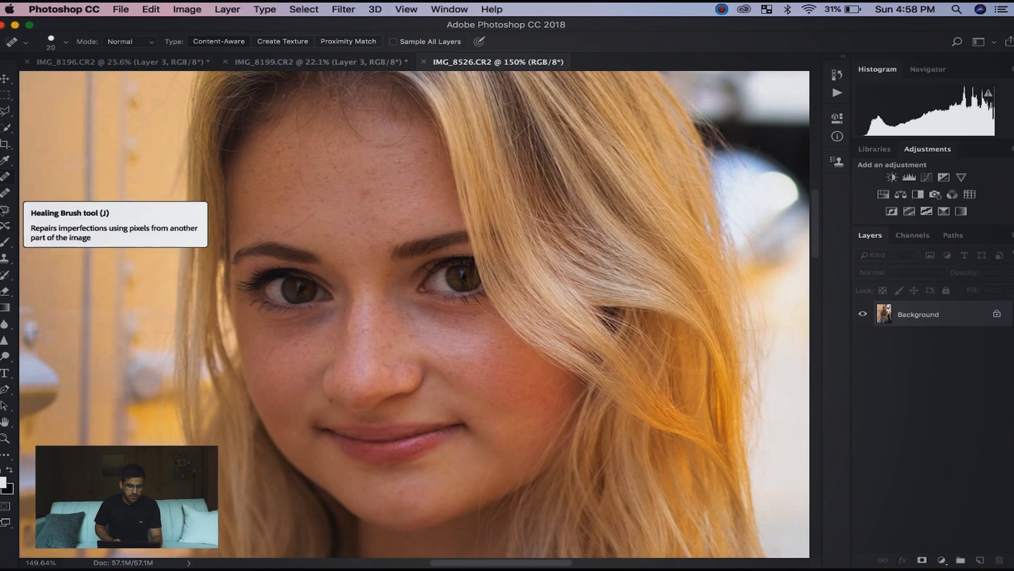
pyautogui.moveTo(12, 198)
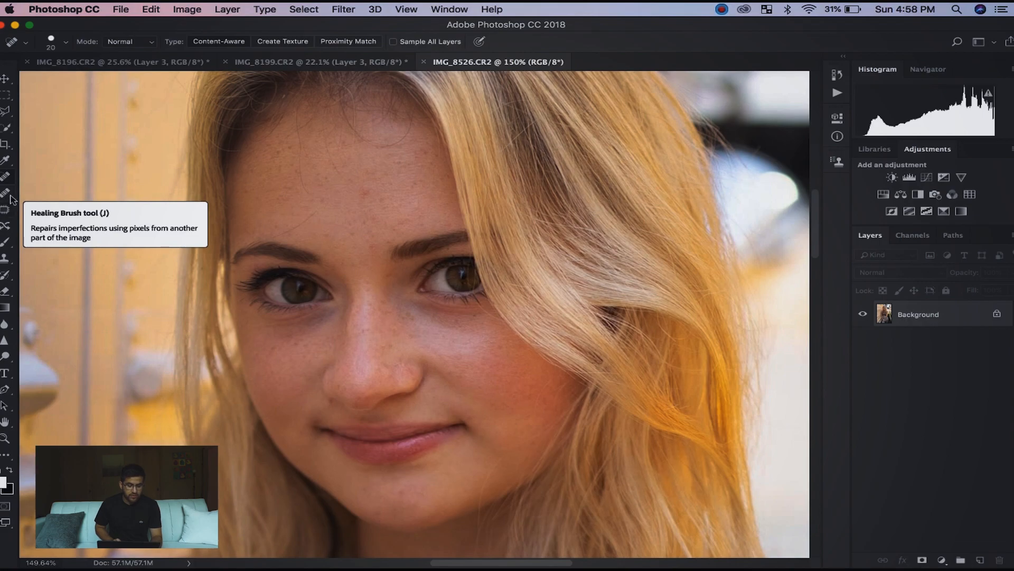
pyautogui.moveTo(8, 201)
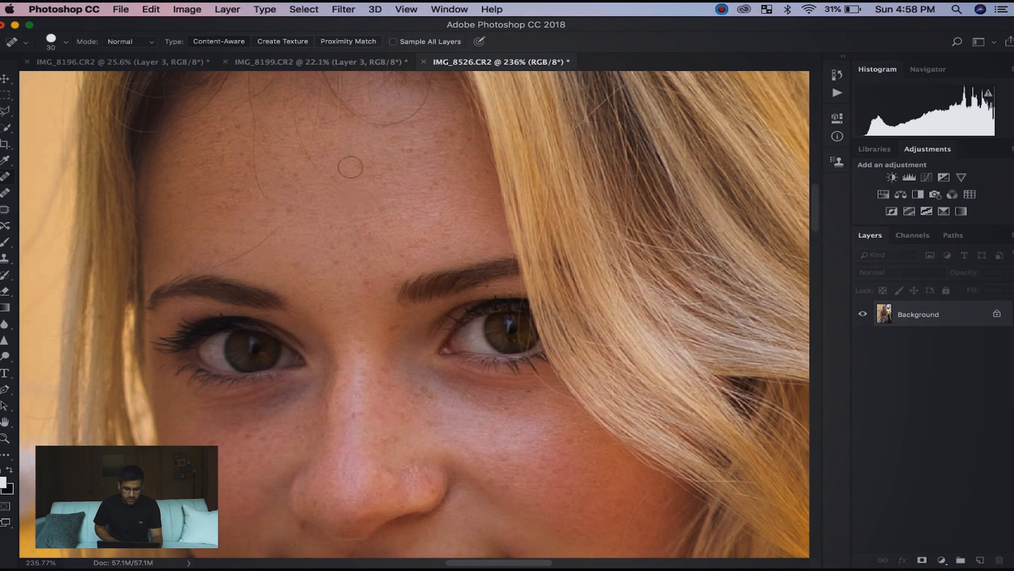
pyautogui.moveTo(356, 194)
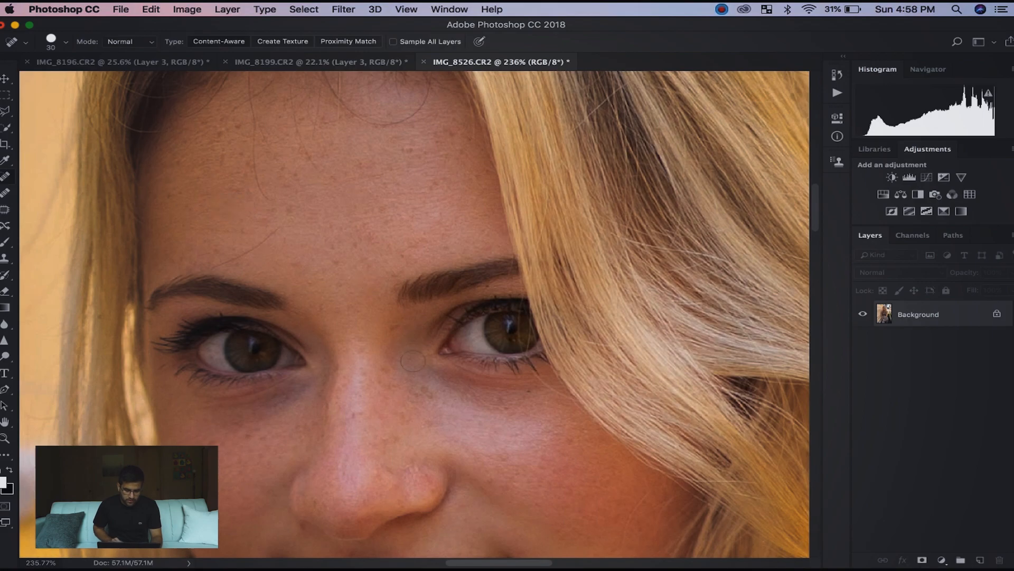
pyautogui.scroll(-3)
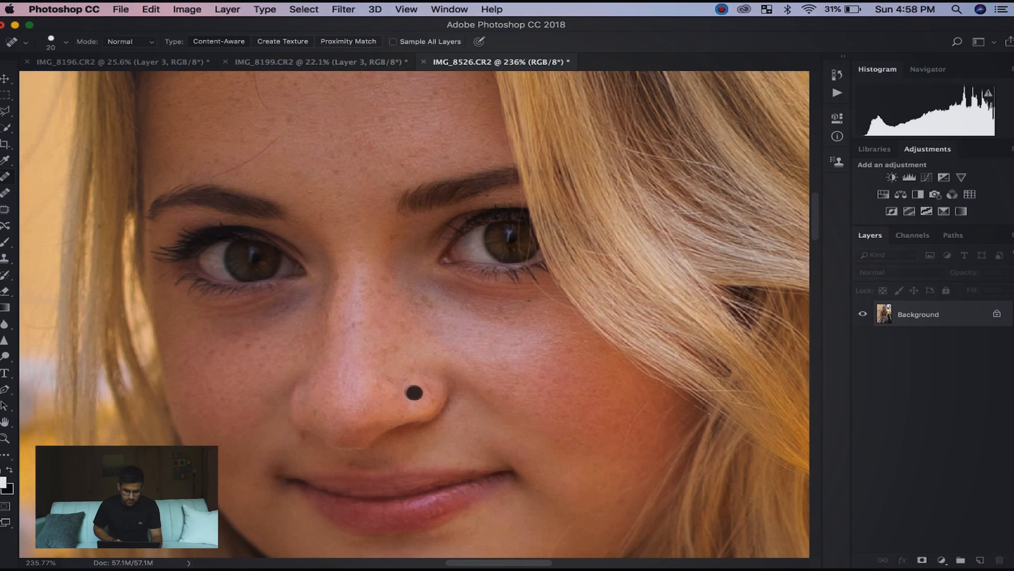
pyautogui.click(411, 394)
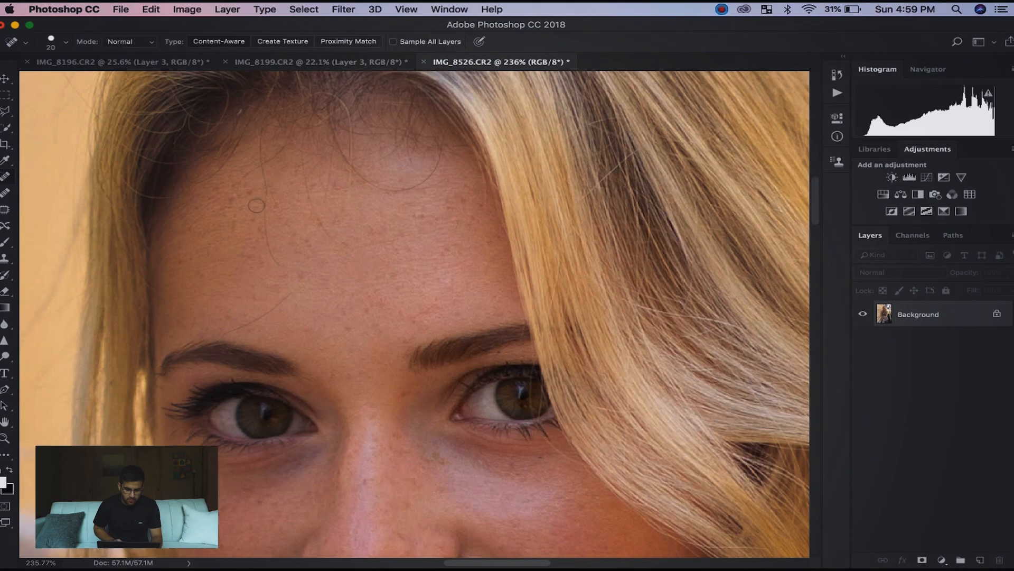
pyautogui.moveTo(290, 314)
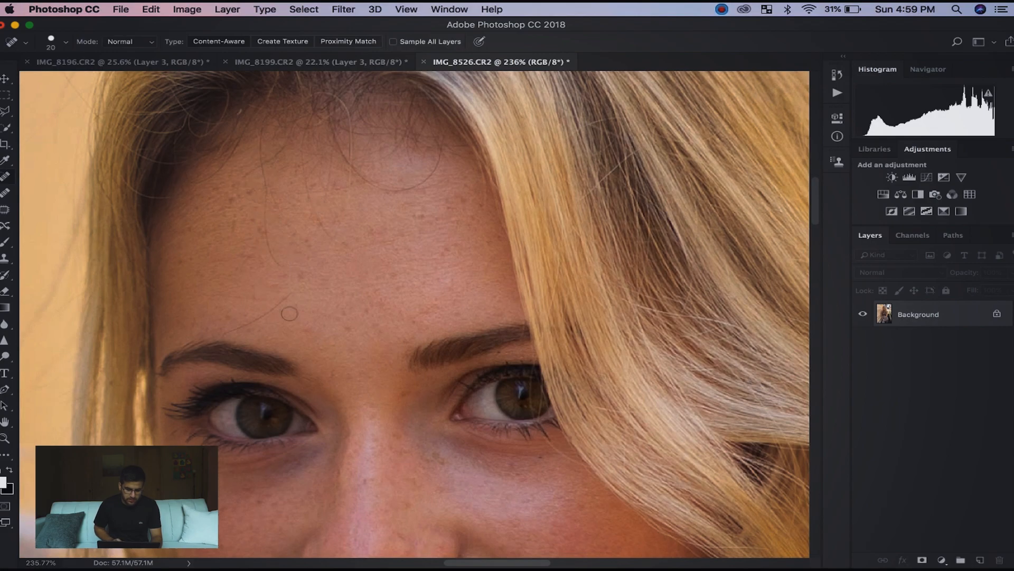
pyautogui.moveTo(64, 173)
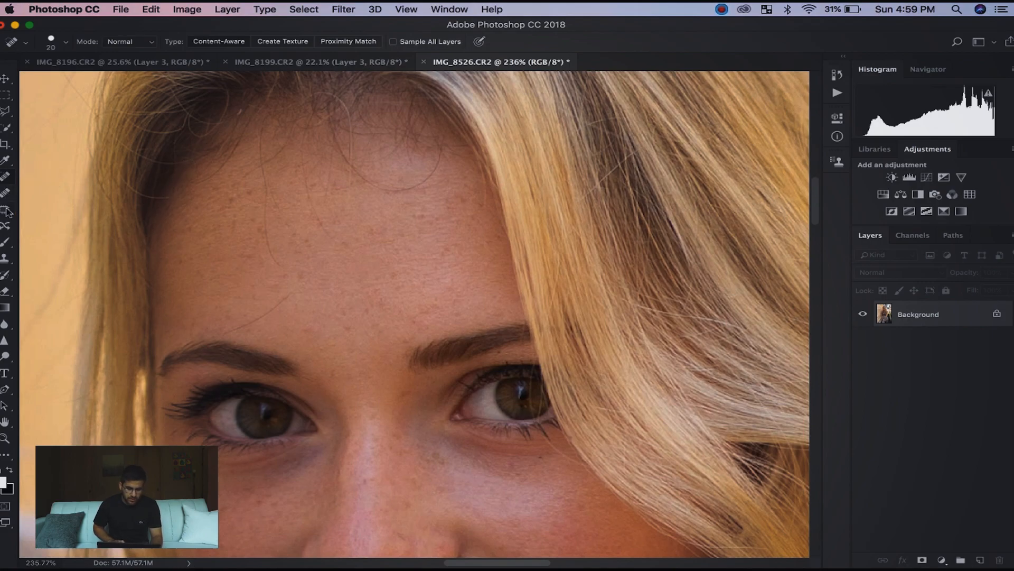
# - Patch the forehead blemishes with nearby clean skin using the Patch tool
pyautogui.click(8, 209)
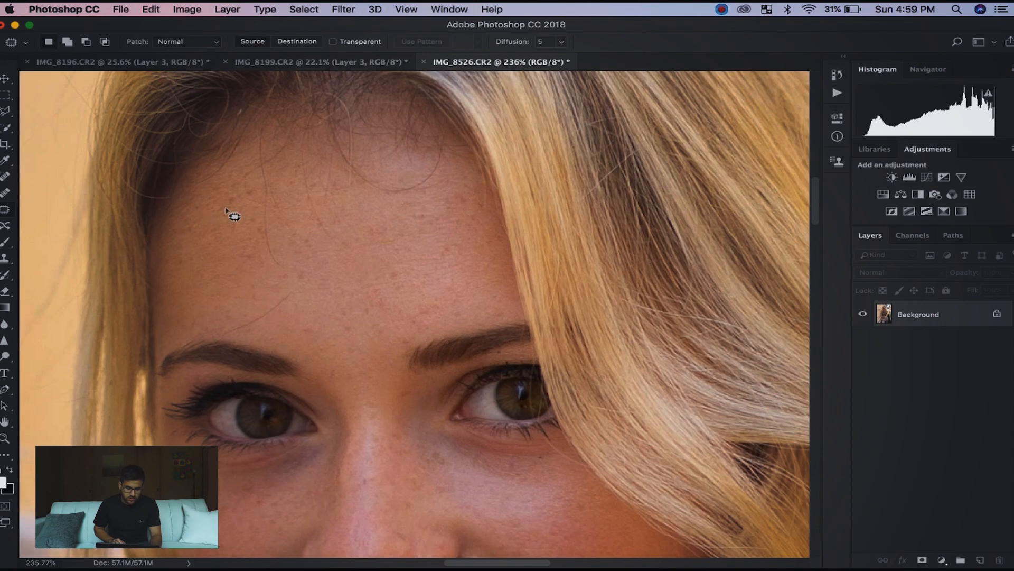
pyautogui.moveTo(284, 322)
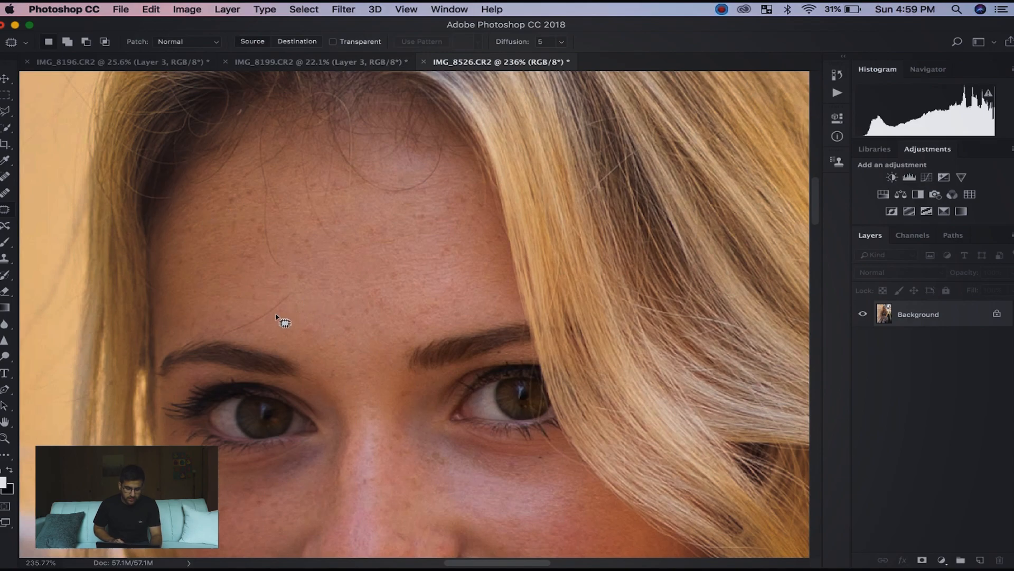
pyautogui.moveTo(295, 313)
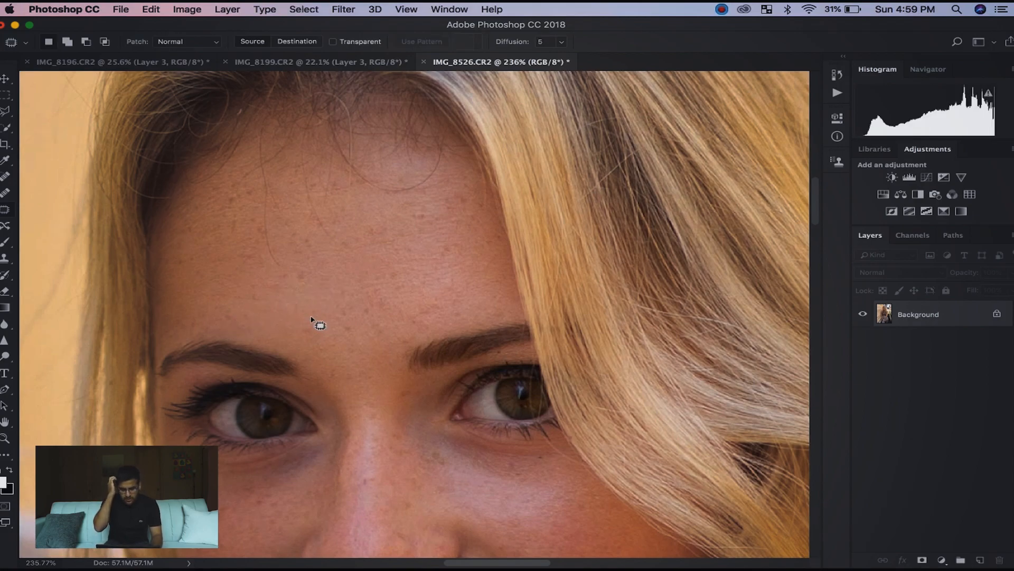
pyautogui.press('cmd+d')
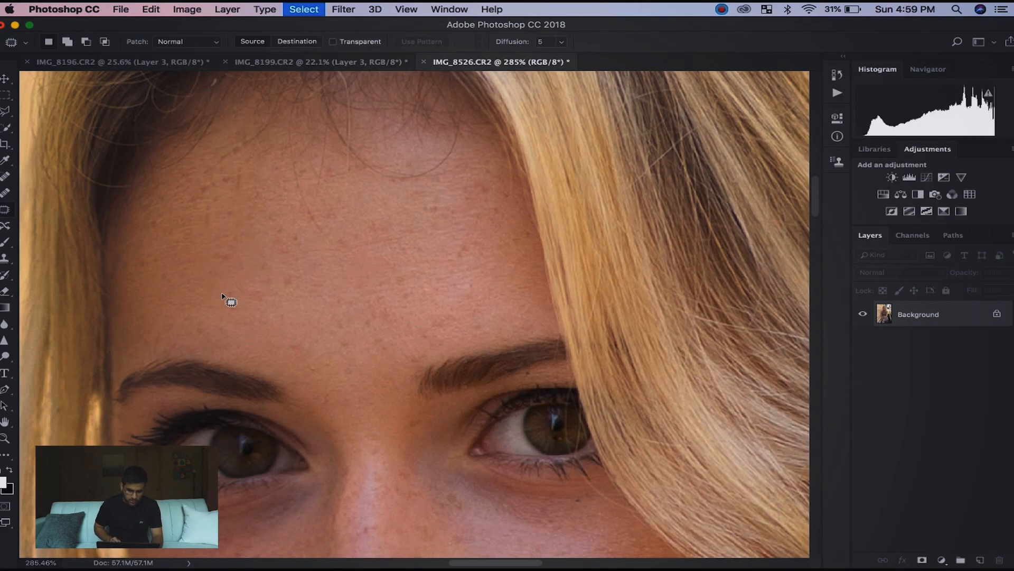
pyautogui.moveTo(264, 208)
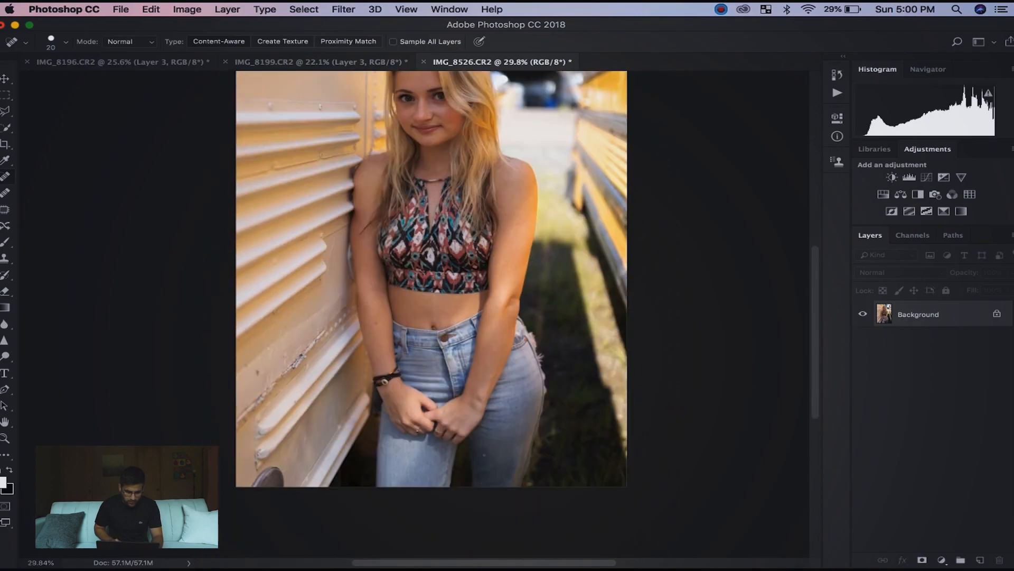
# - Scroll the view to the girl's arm and midriff for further skin healing
pyautogui.scroll(3)
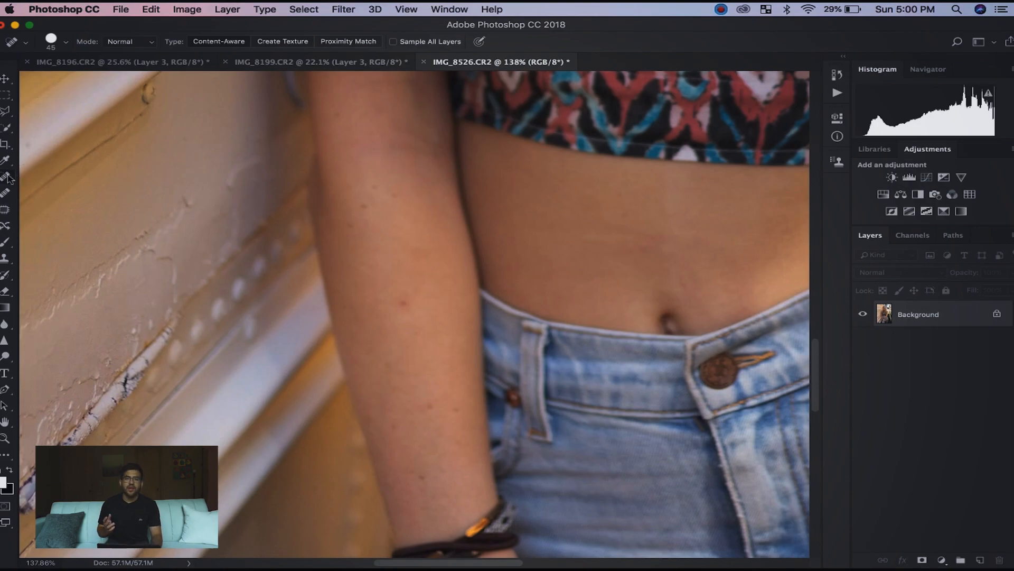
pyautogui.moveTo(7, 178)
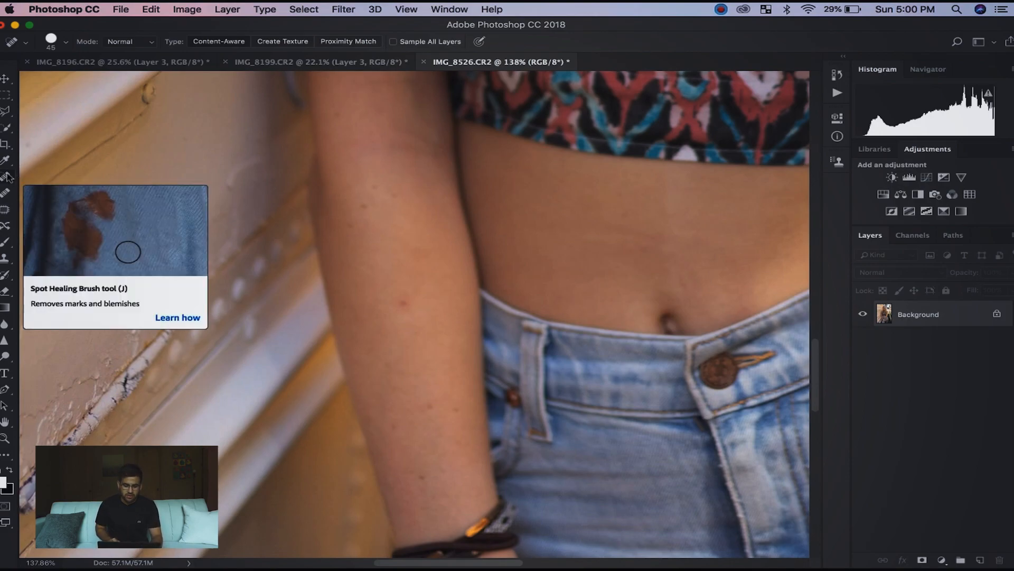
pyautogui.moveTo(506, 342)
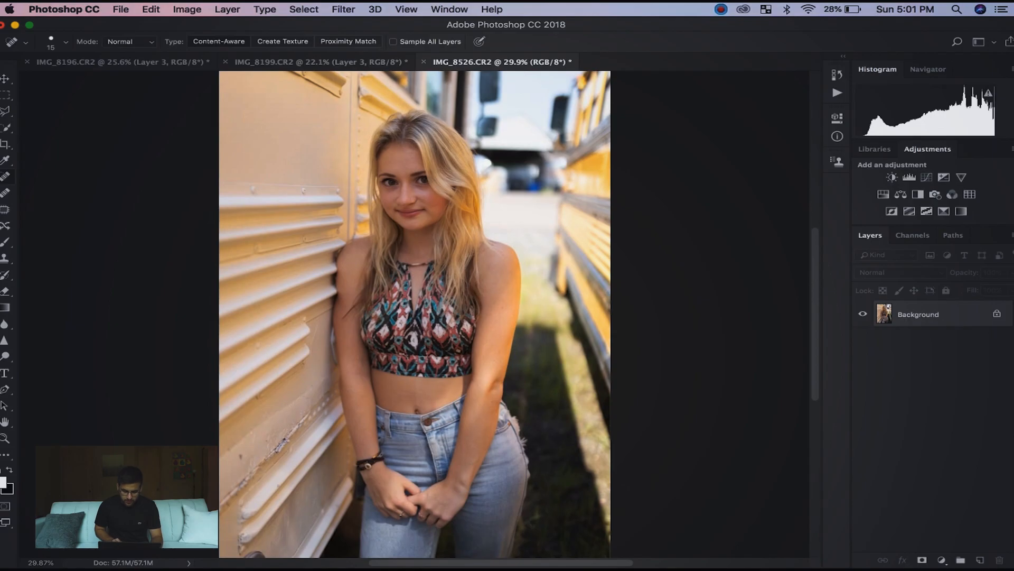
# - Duplicate the Background into Layer 1 and Layer 1 copy, hide the copy and select Layer 1
pyautogui.press('cmd+j')
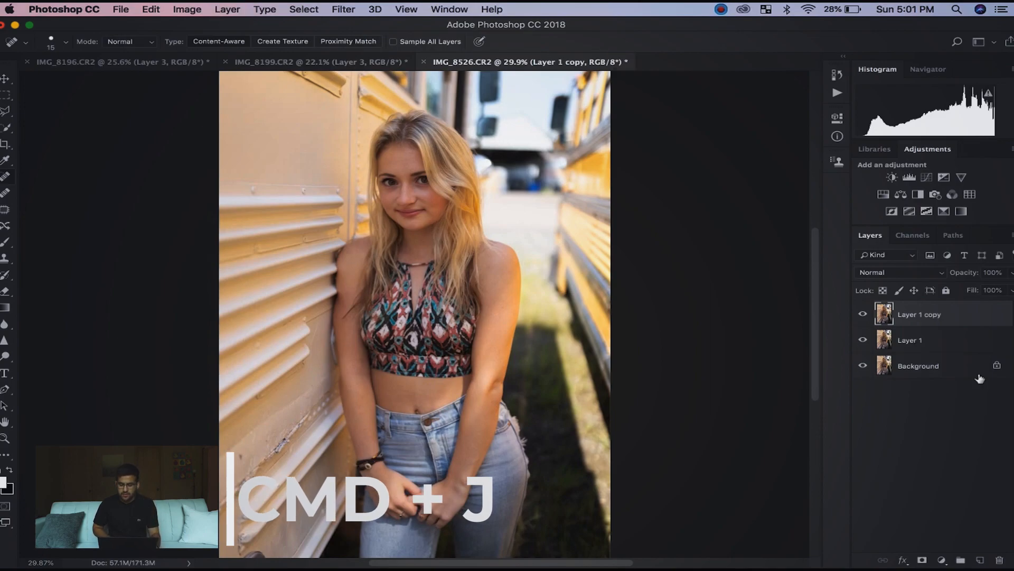
pyautogui.click(863, 315)
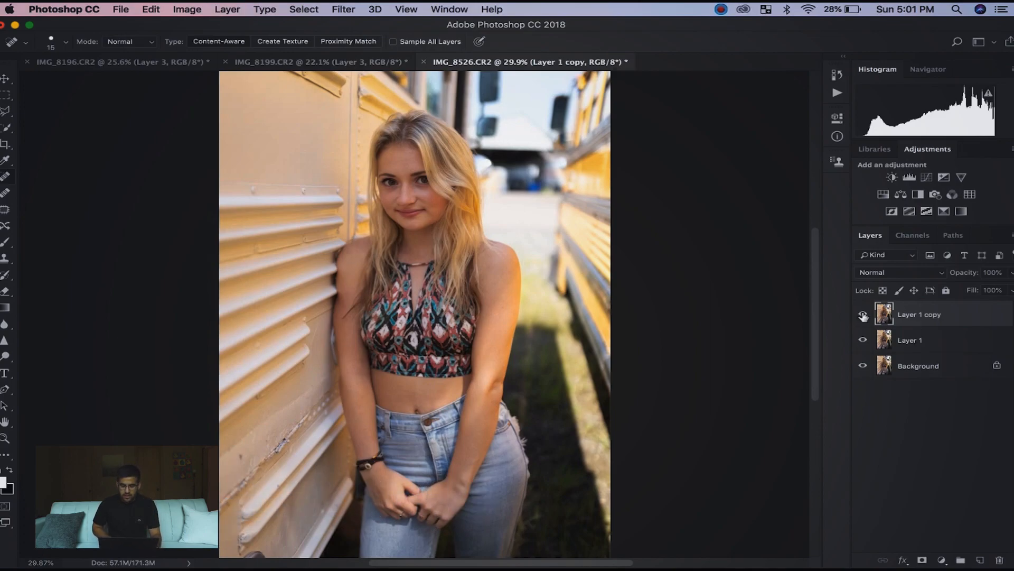
pyautogui.click(862, 313)
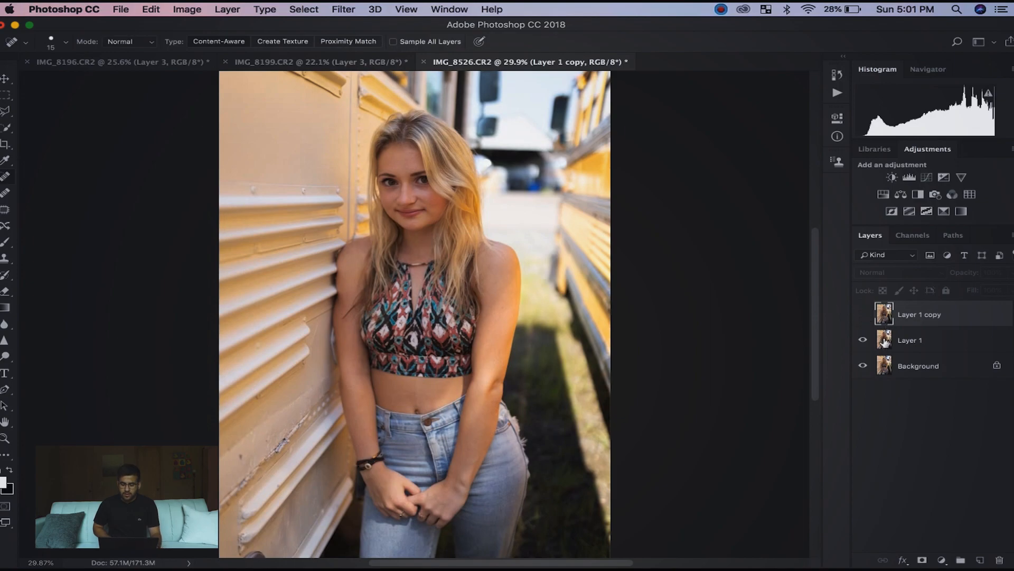
pyautogui.click(910, 339)
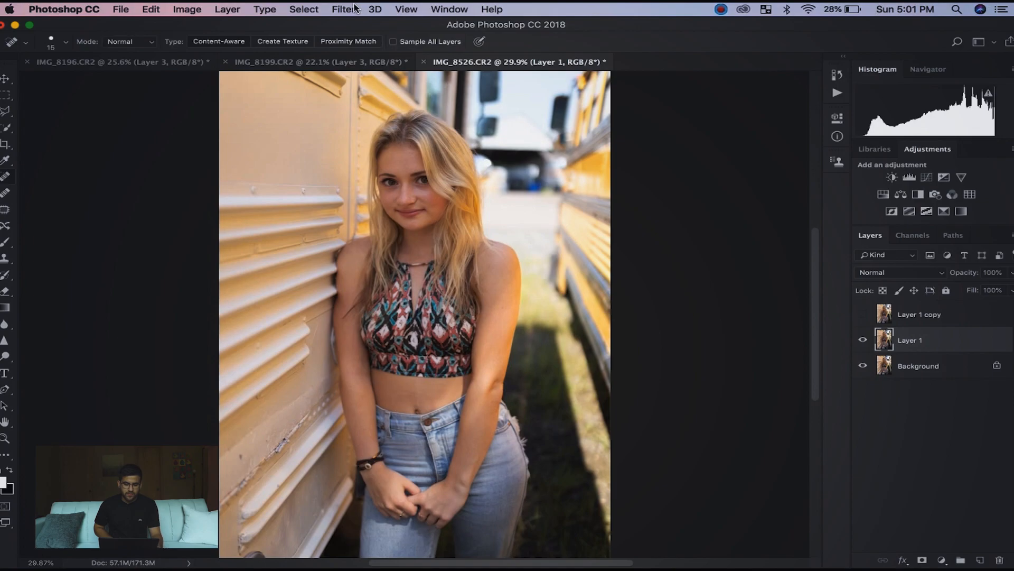
# - Apply a 10-pixel Gaussian Blur to Layer 1
pyautogui.click(344, 10)
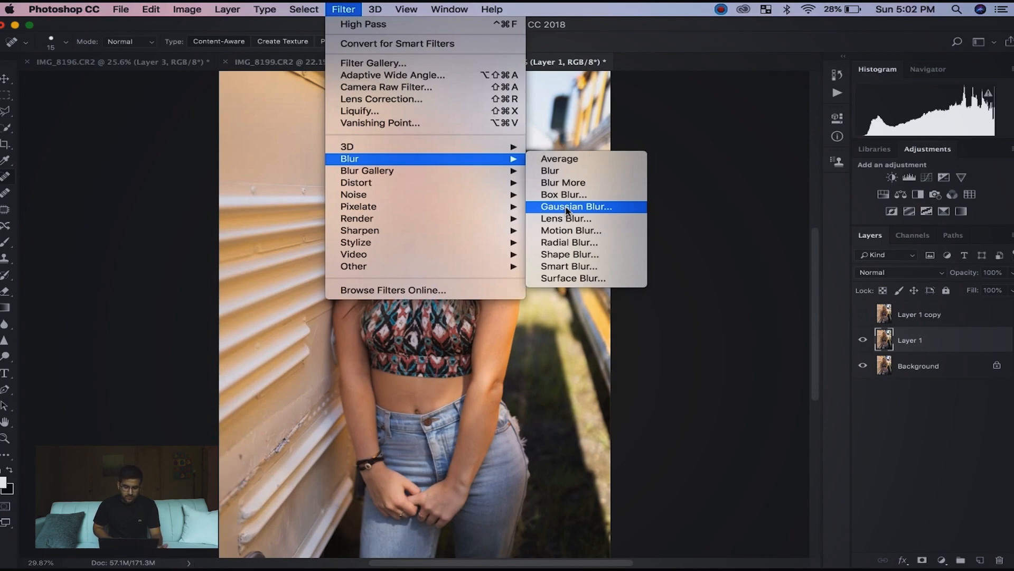
pyautogui.click(575, 206)
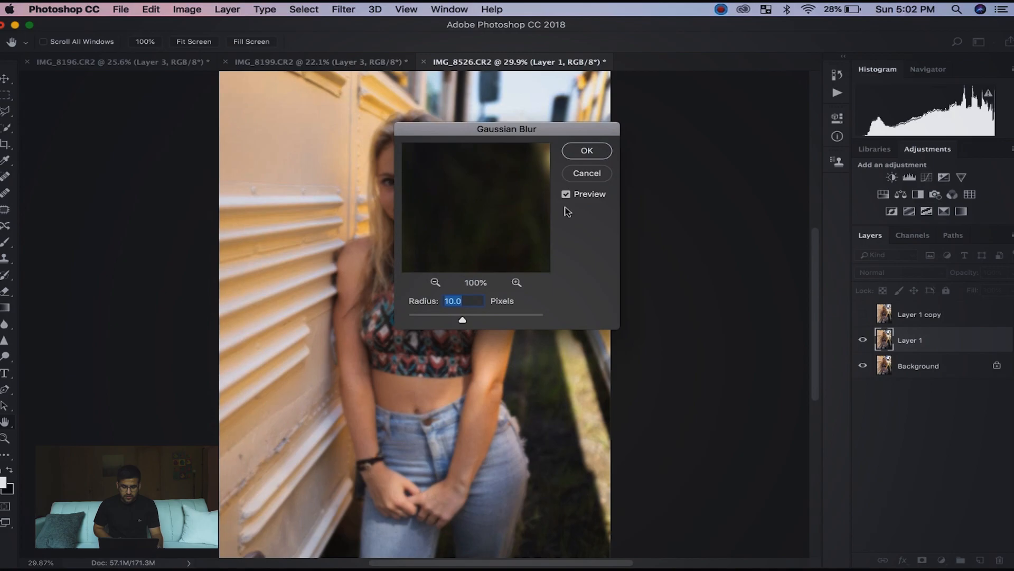
pyautogui.moveTo(471, 310)
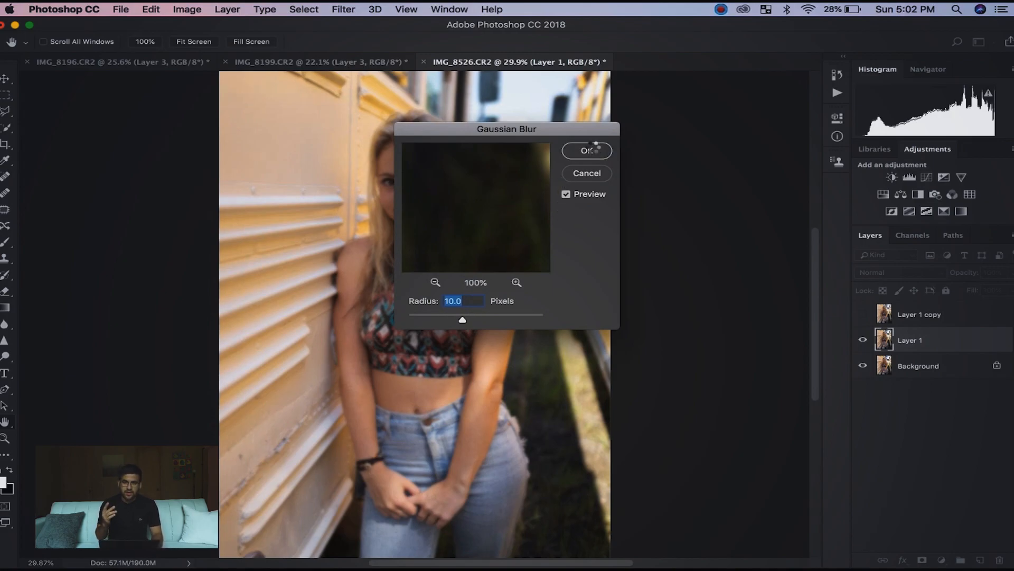
pyautogui.click(585, 150)
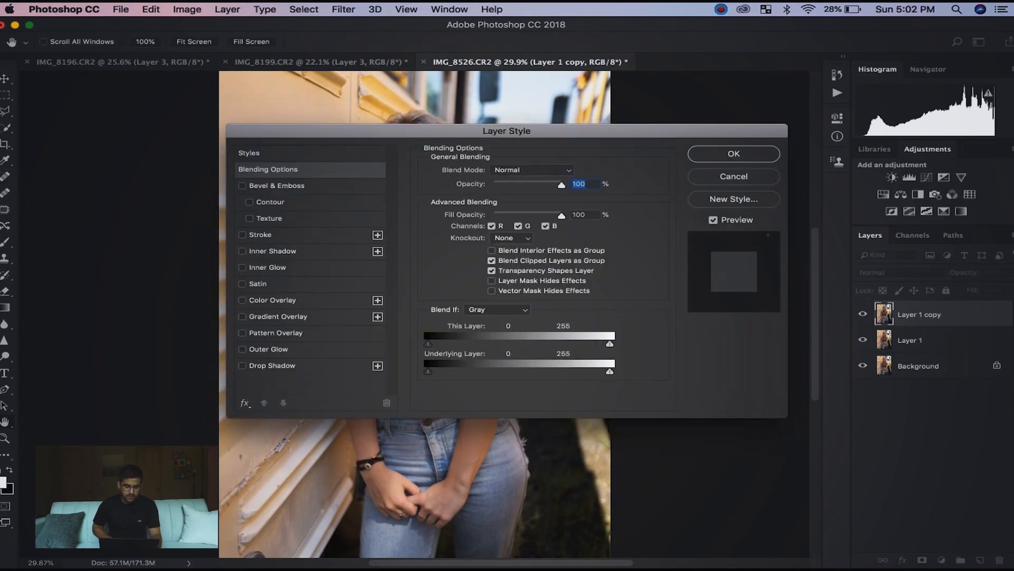
# - Set up Apply Image on Layer 1 copy with blurred Layer 1 as the source
pyautogui.click(187, 9)
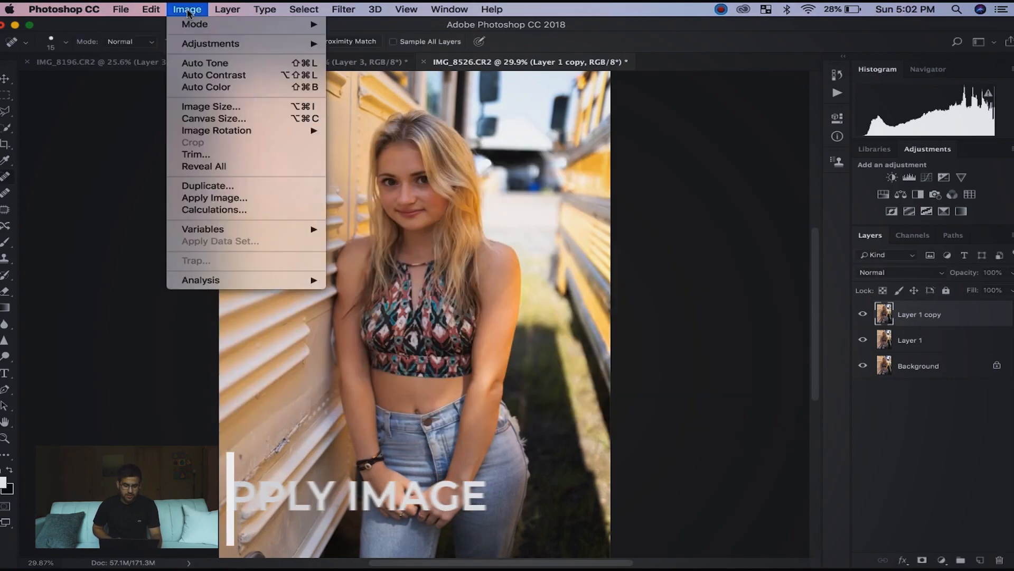
pyautogui.moveTo(215, 198)
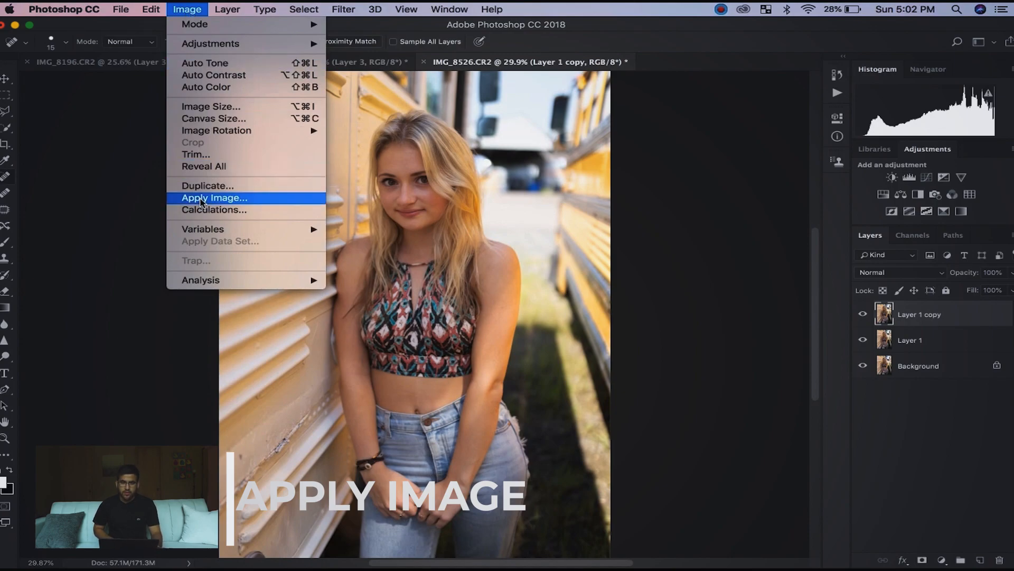
pyautogui.click(214, 198)
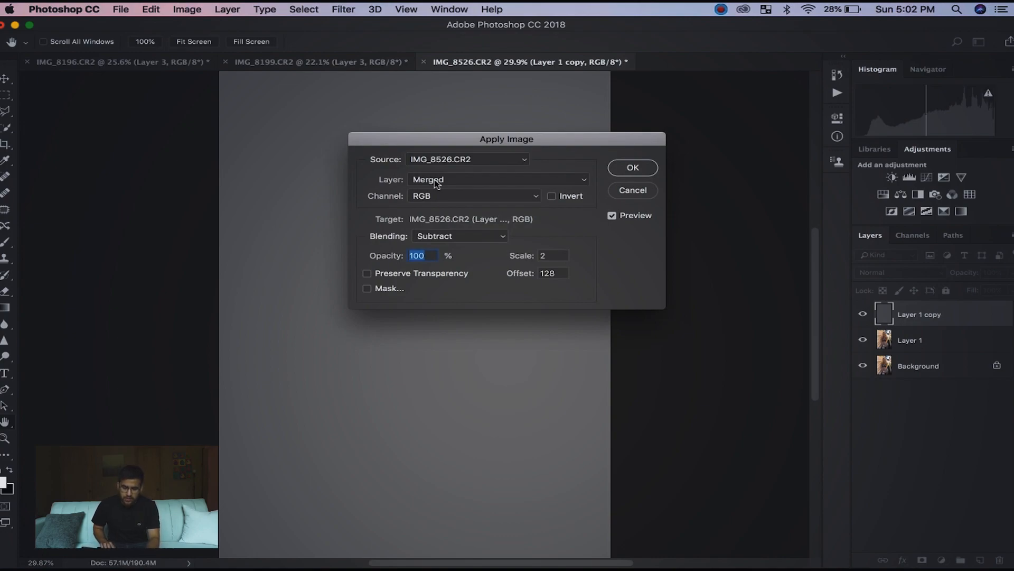
pyautogui.click(495, 180)
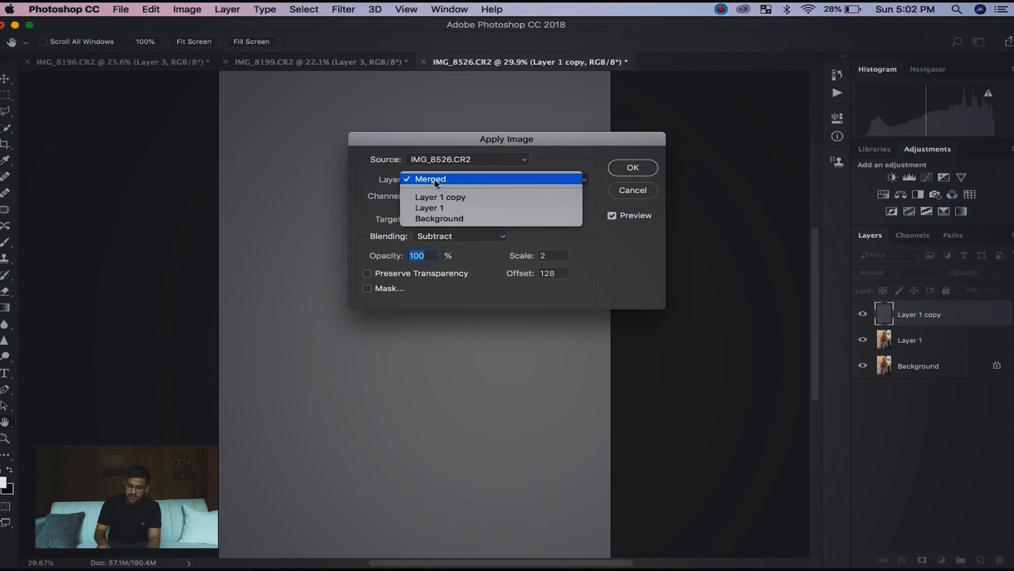
pyautogui.moveTo(429, 208)
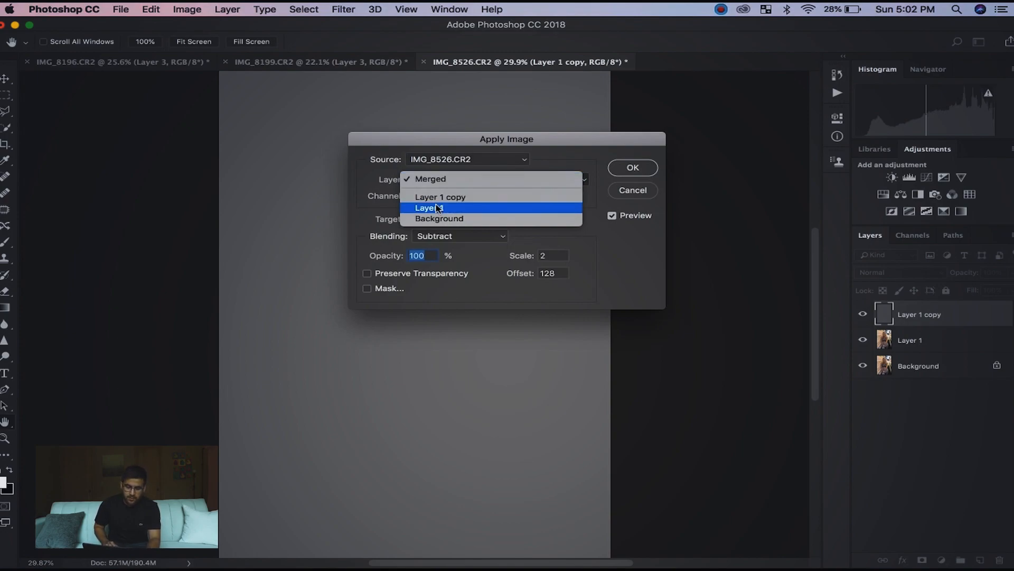
pyautogui.click(426, 208)
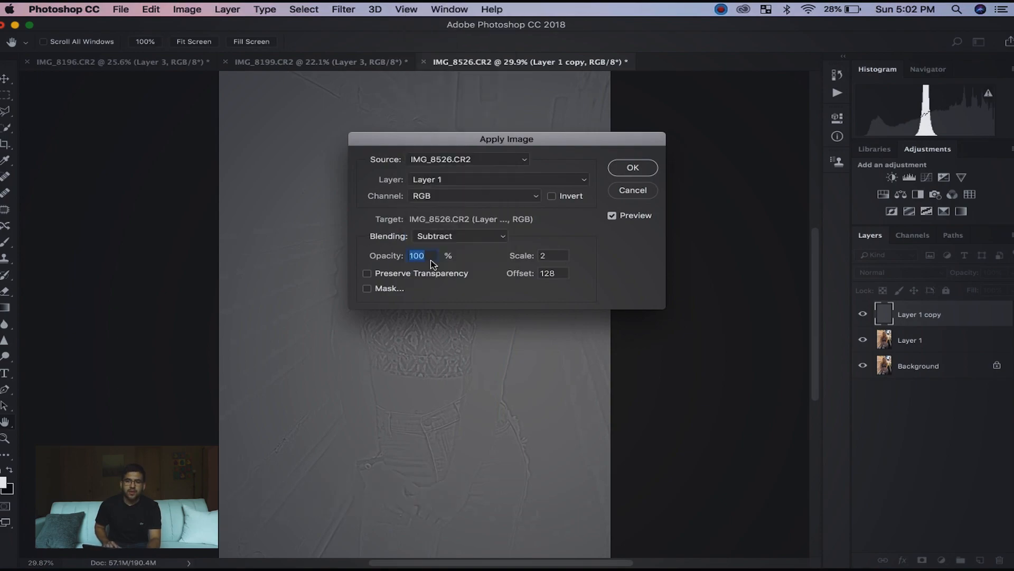
pyautogui.moveTo(494, 260)
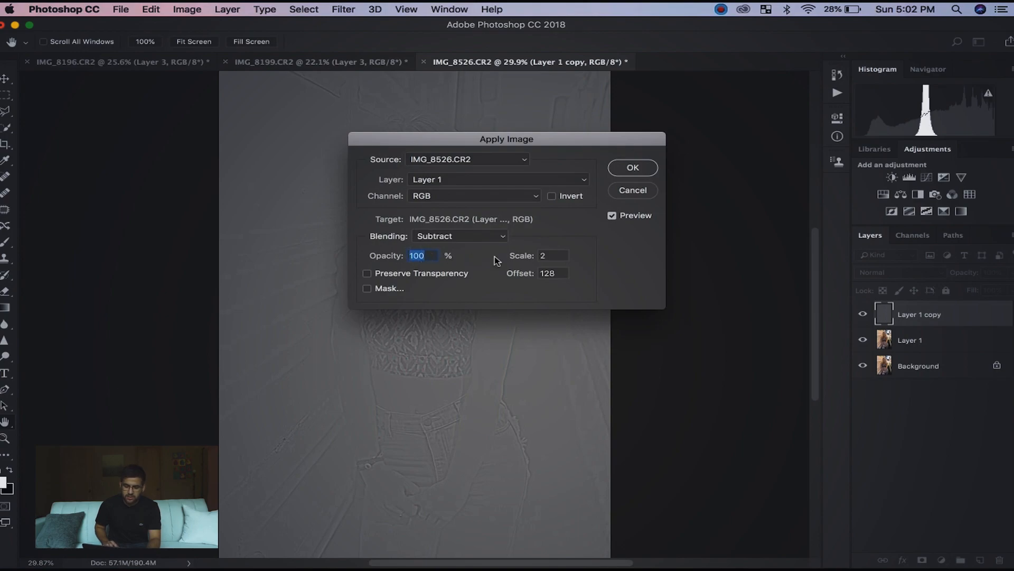
pyautogui.moveTo(549, 287)
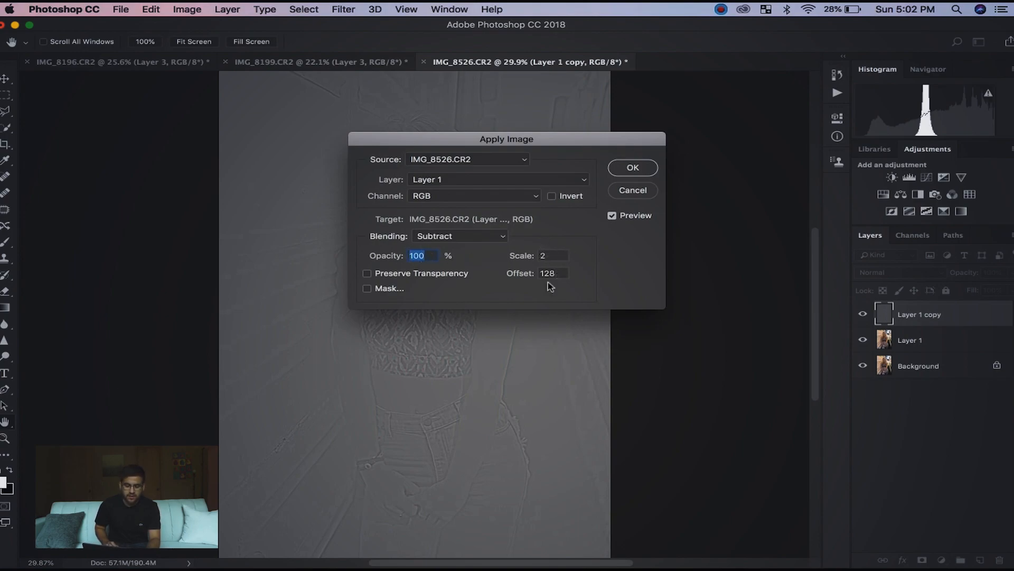
pyautogui.moveTo(372, 262)
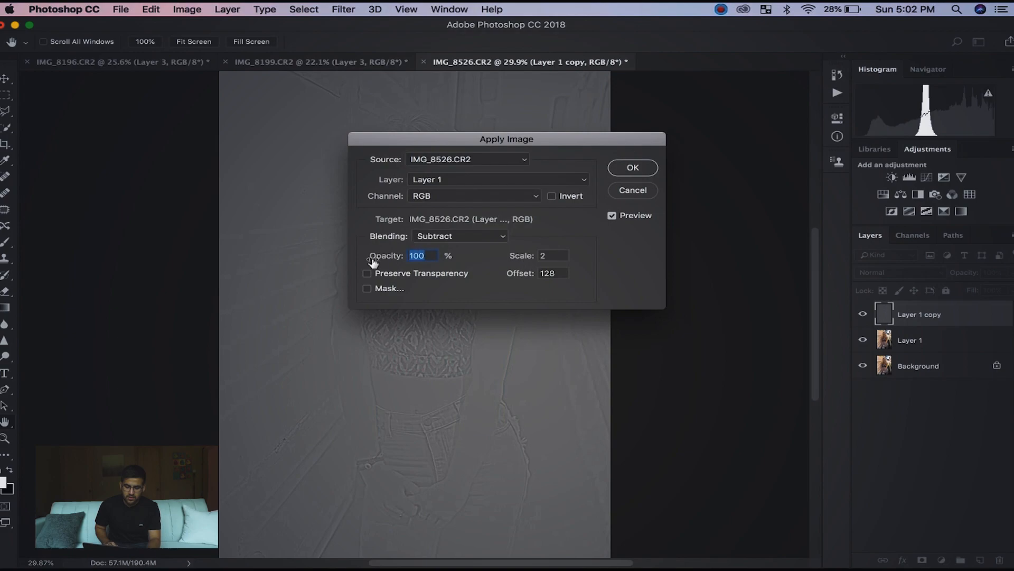
pyautogui.moveTo(619, 213)
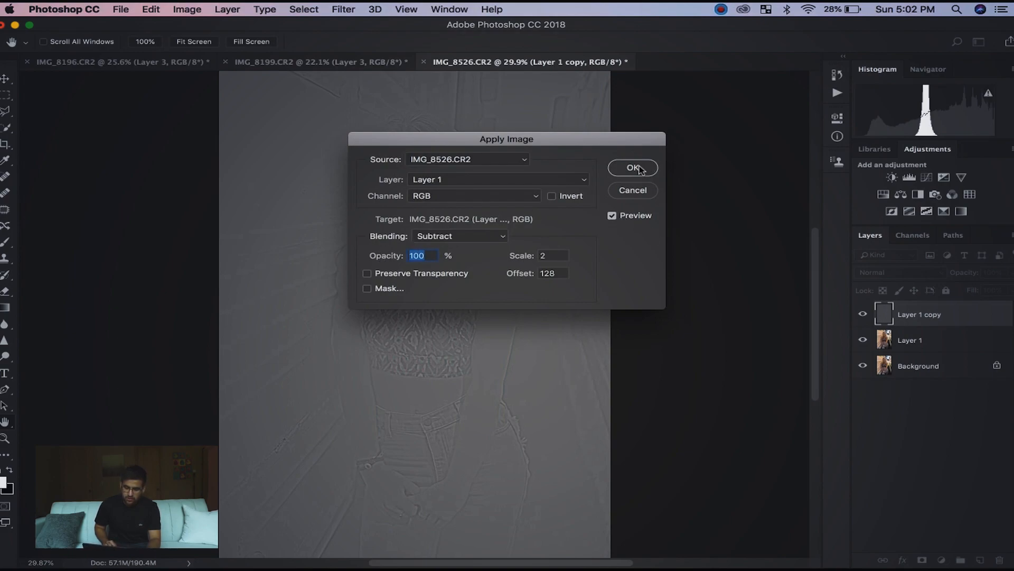
pyautogui.moveTo(555, 153)
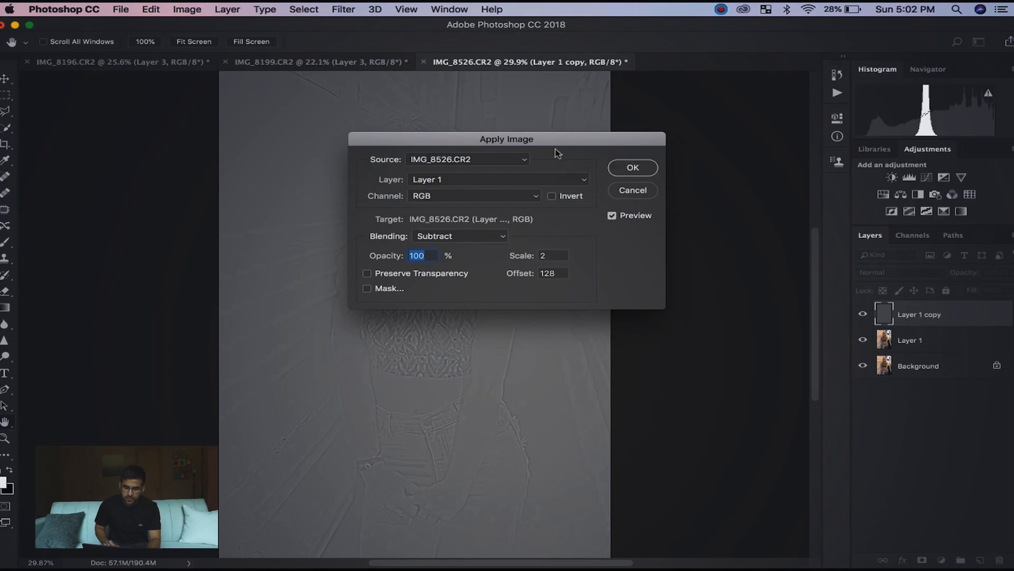
# - Preview and apply the Subtract blend at scale 2, offset 128, leaving a grey texture layer
pyautogui.click(612, 215)
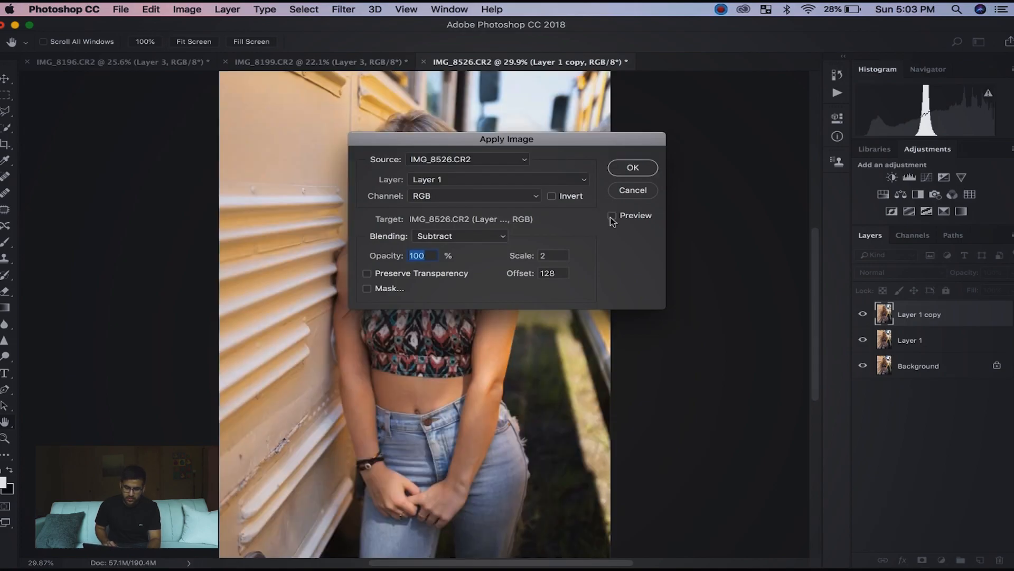
pyautogui.click(612, 216)
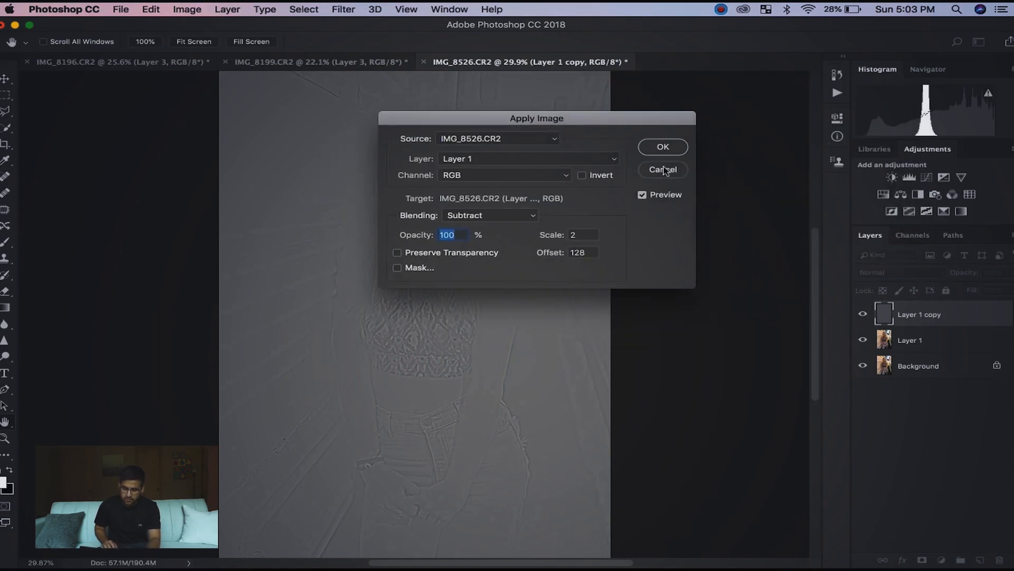
pyautogui.click(662, 145)
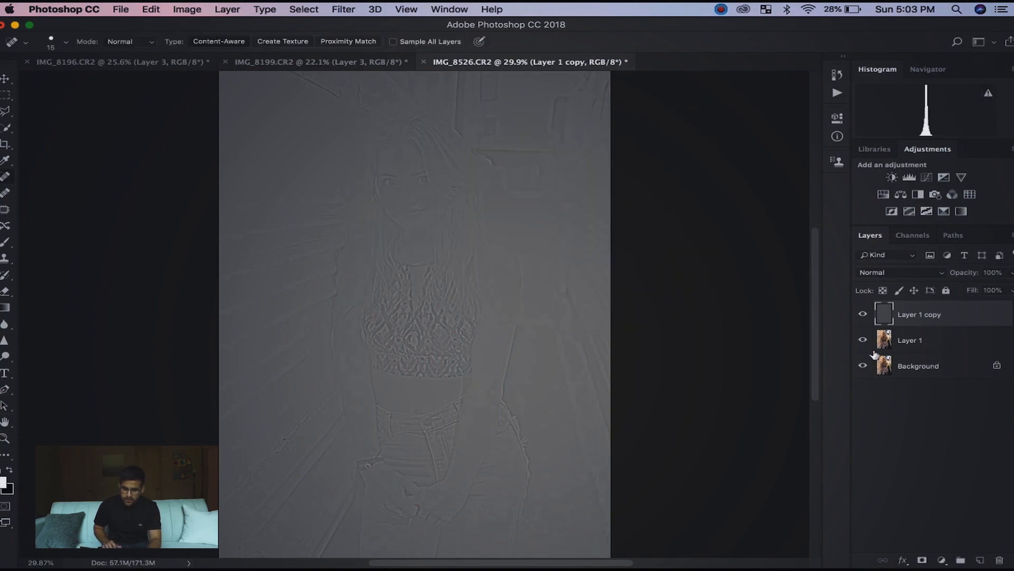
pyautogui.moveTo(862, 364)
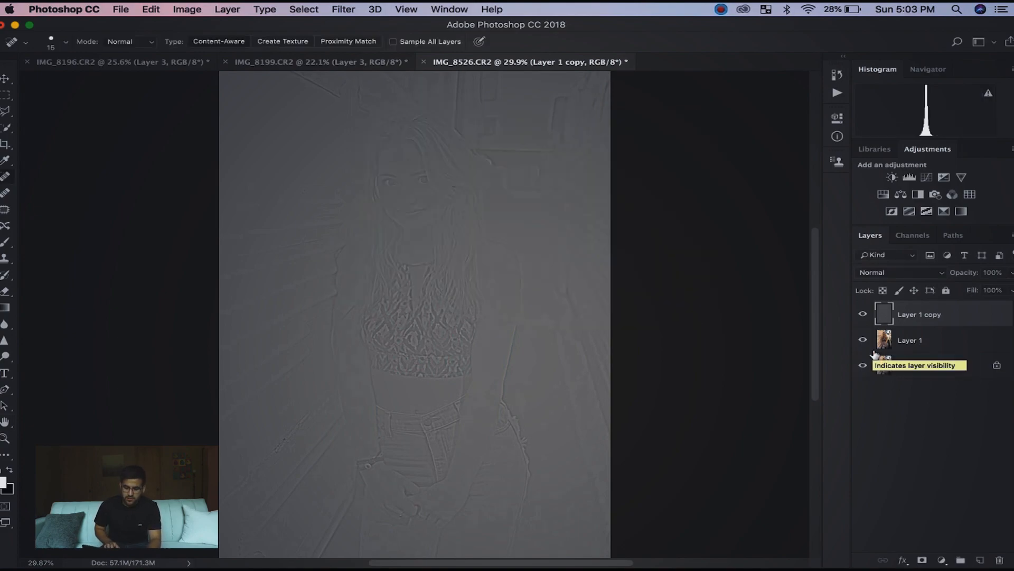
# - Set Layer 1 copy to Linear Light blend mode and toggle it to compare sharpness
pyautogui.click(862, 364)
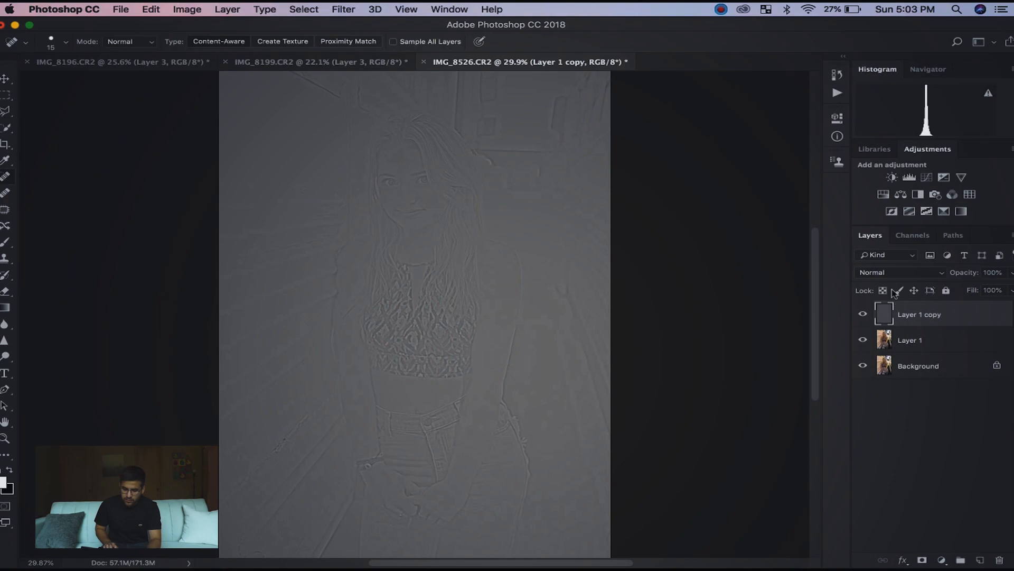
pyautogui.moveTo(899, 279)
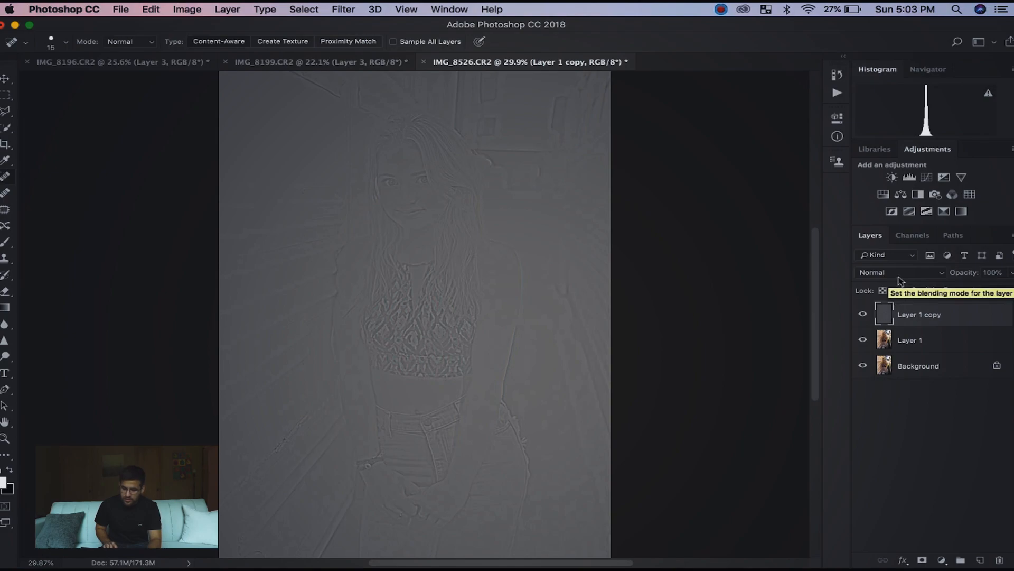
pyautogui.moveTo(917, 278)
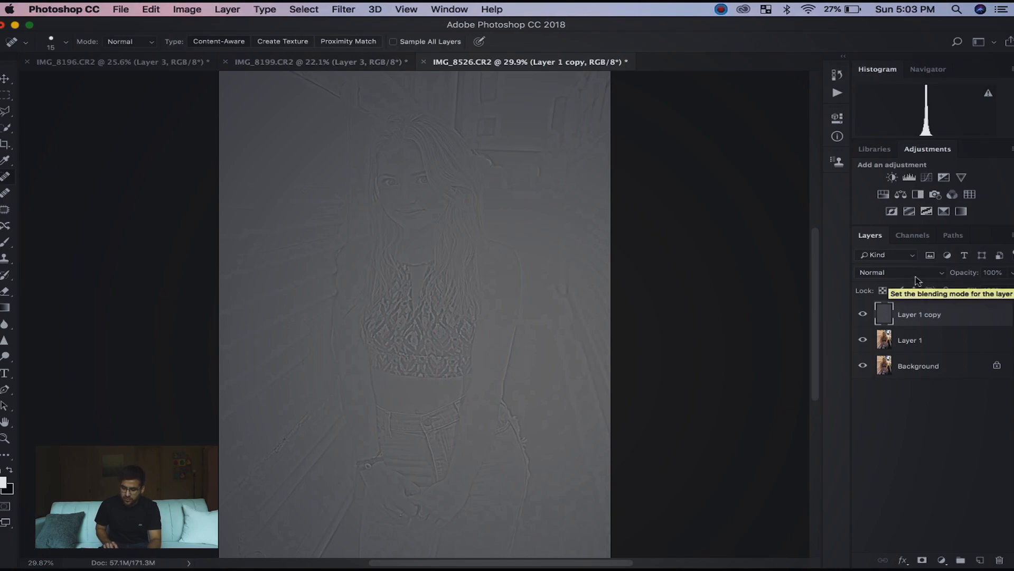
pyautogui.click(899, 271)
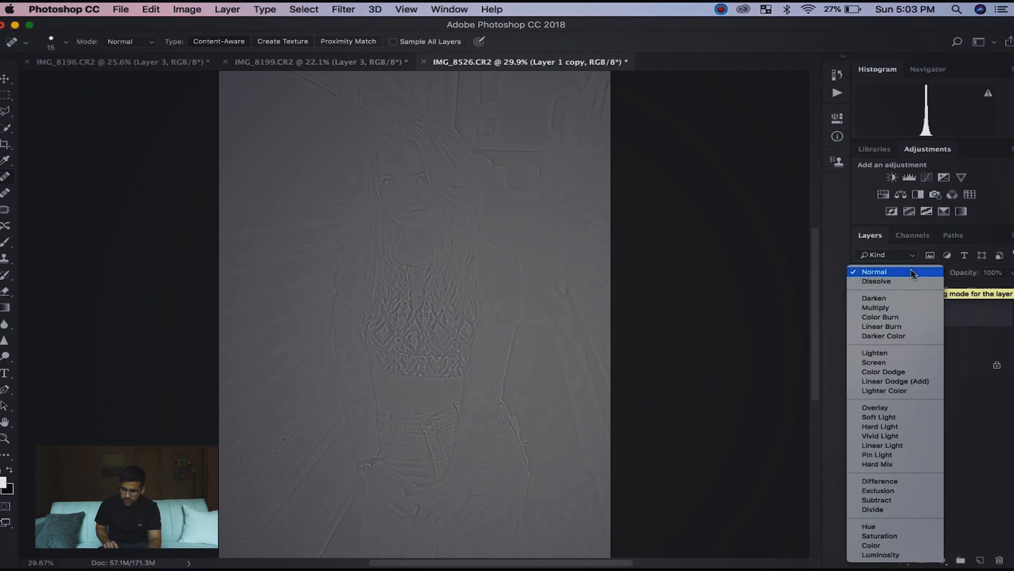
pyautogui.moveTo(895, 435)
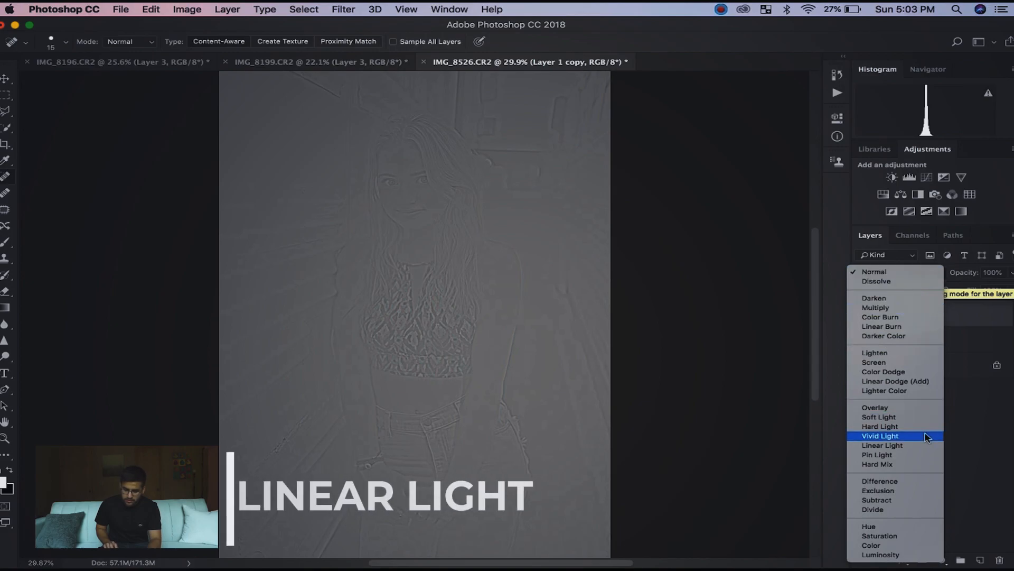
pyautogui.click(882, 445)
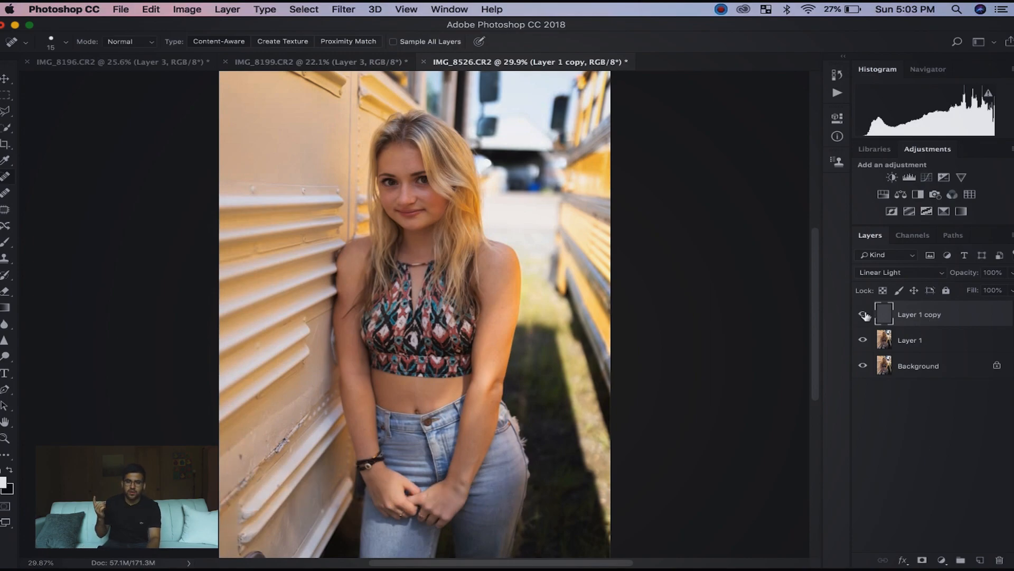
pyautogui.click(862, 314)
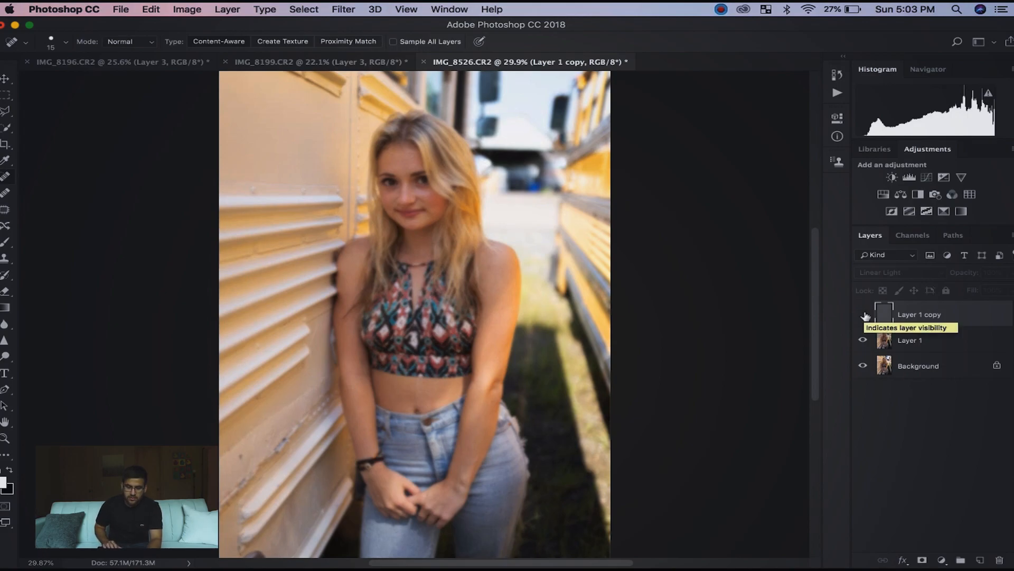
pyautogui.click(863, 314)
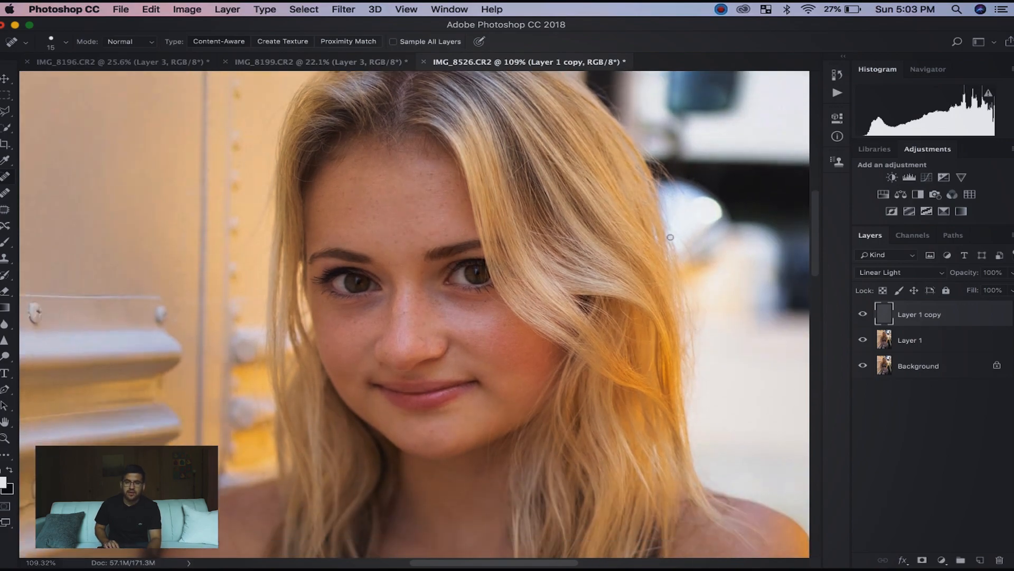
pyautogui.moveTo(892, 351)
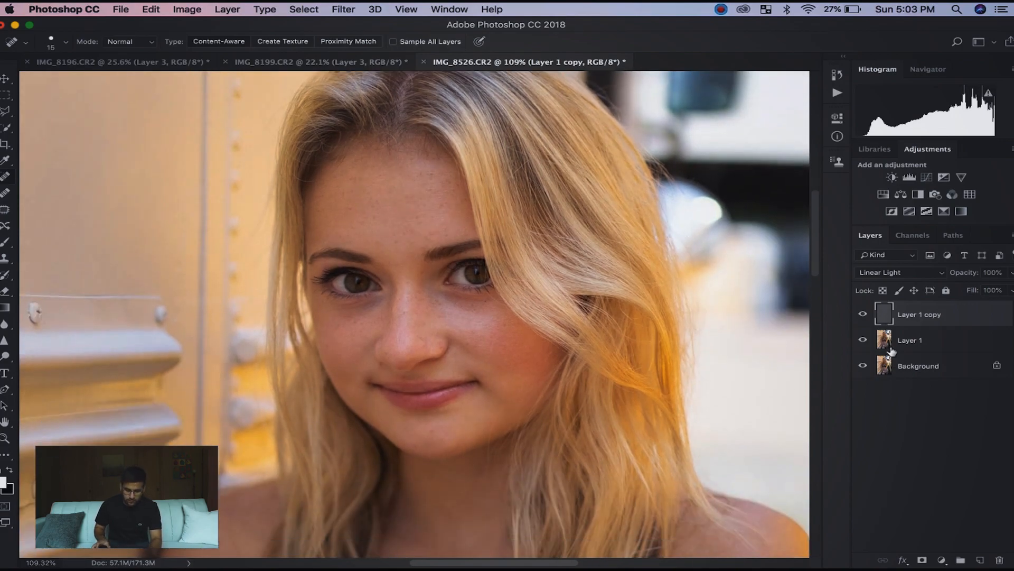
# - Select blurred Layer 1 and ready a 125-pixel soft brush over the face
pyautogui.click(910, 339)
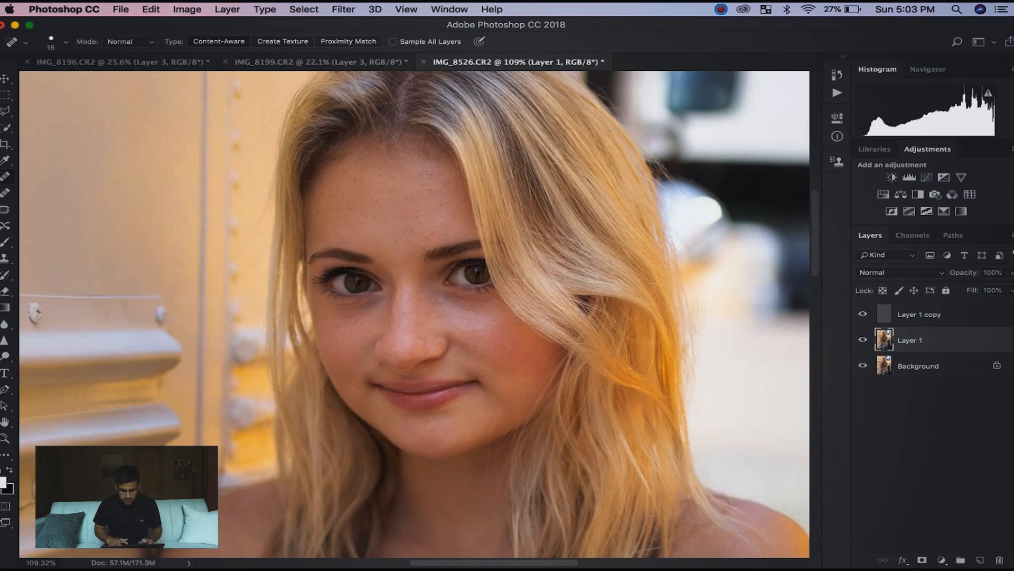
pyautogui.press('b')
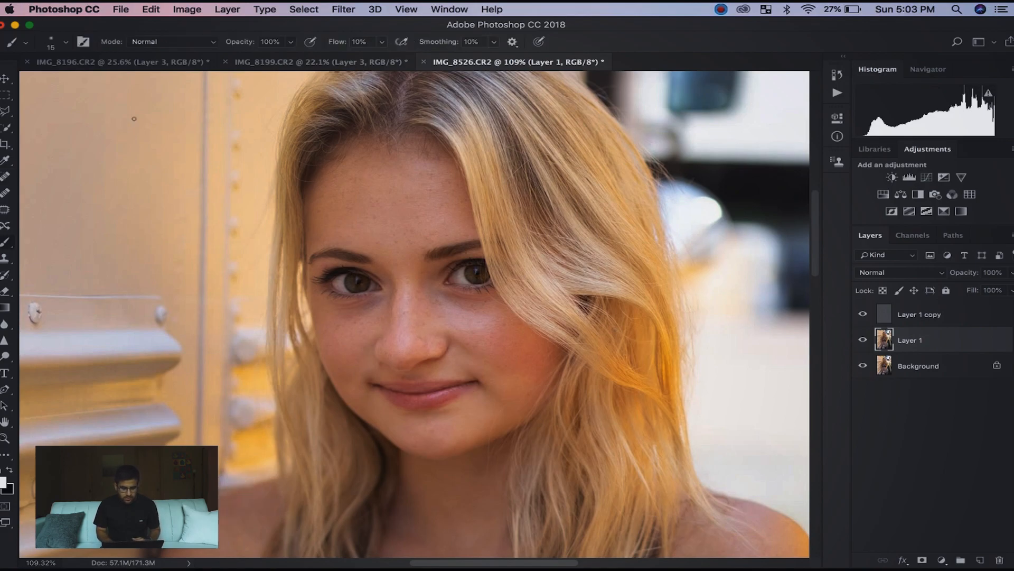
pyautogui.moveTo(333, 198)
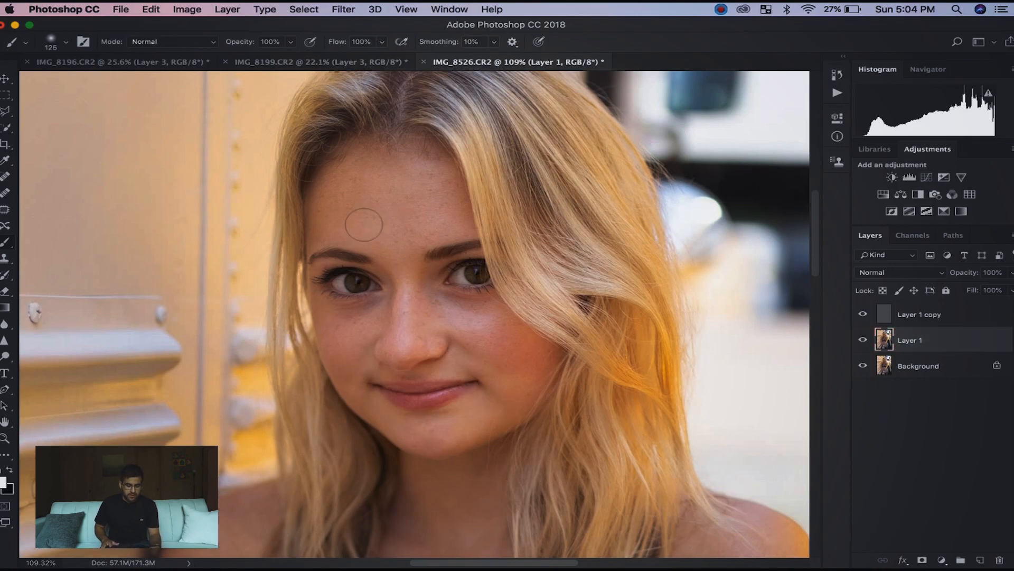
pyautogui.press('cmd+q')
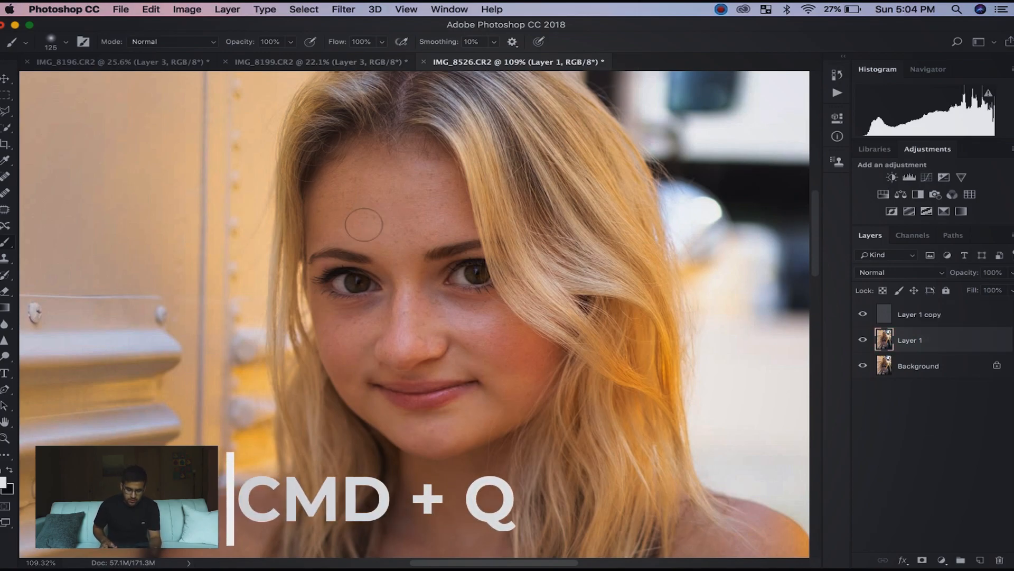
# - Paint a Quick Mask over the forehead, nose and one cheek to mark skin for smoothing
pyautogui.press('q')
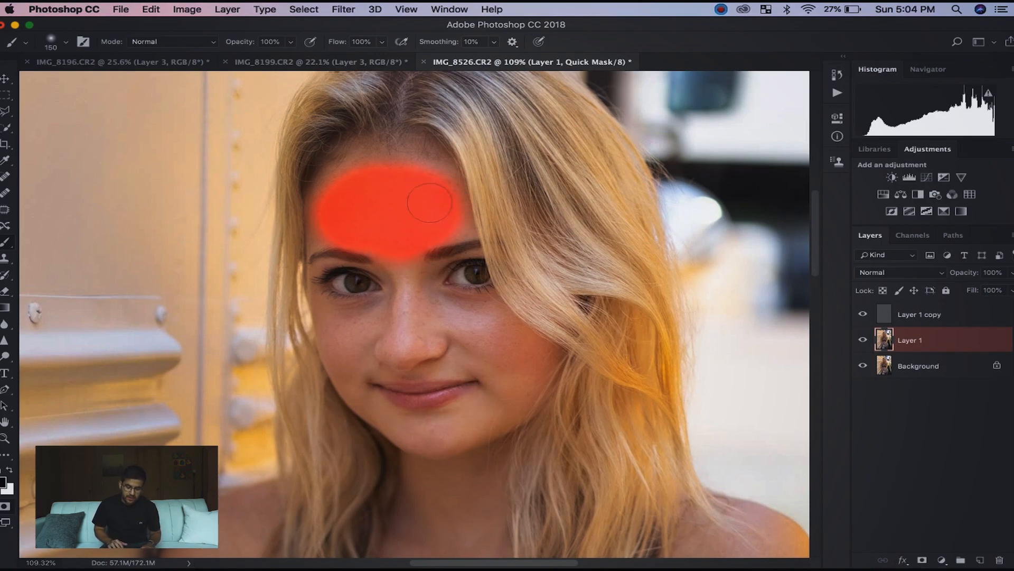
pyautogui.press('q')
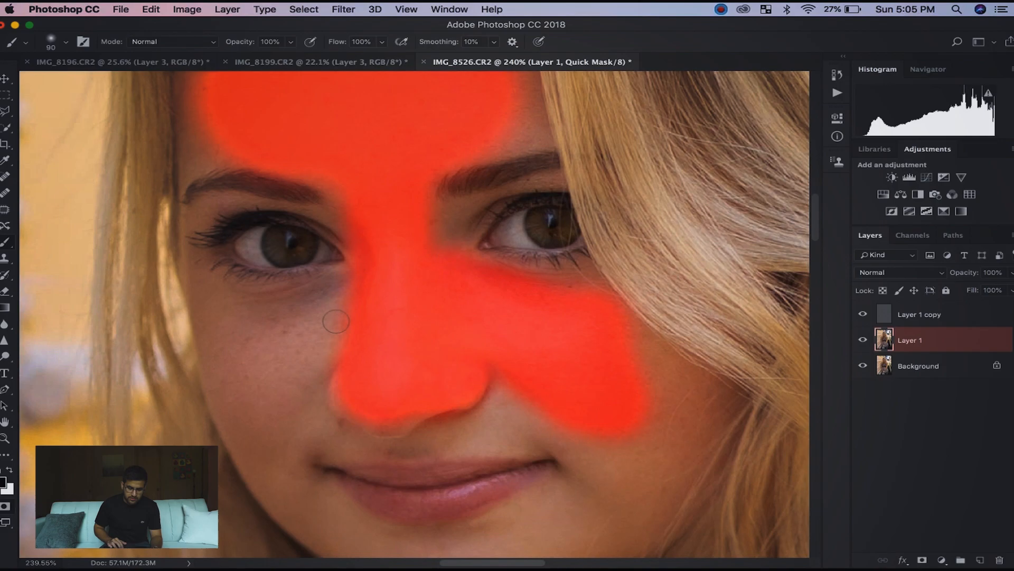
pyautogui.scroll(-3)
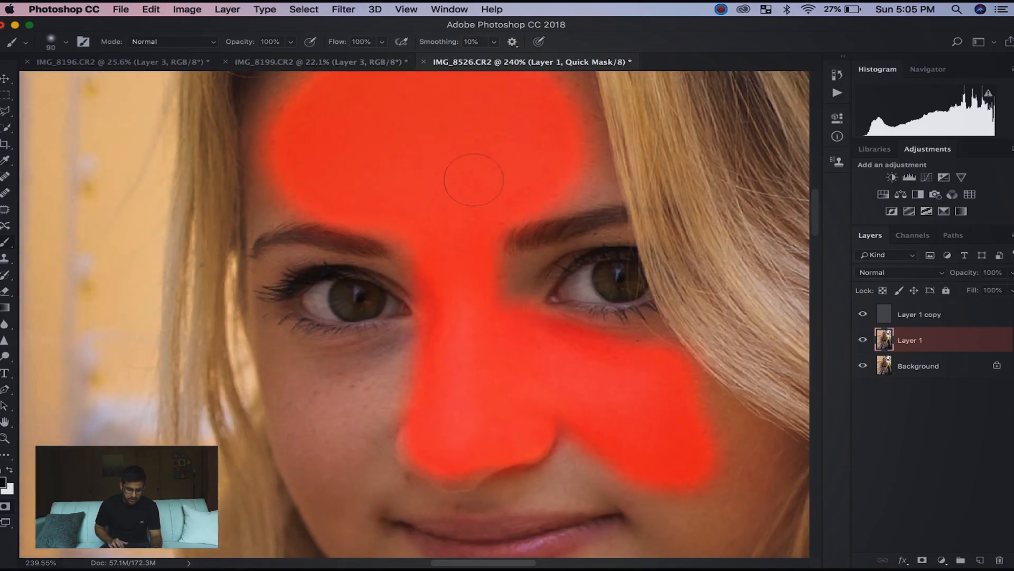
pyautogui.moveTo(320, 377)
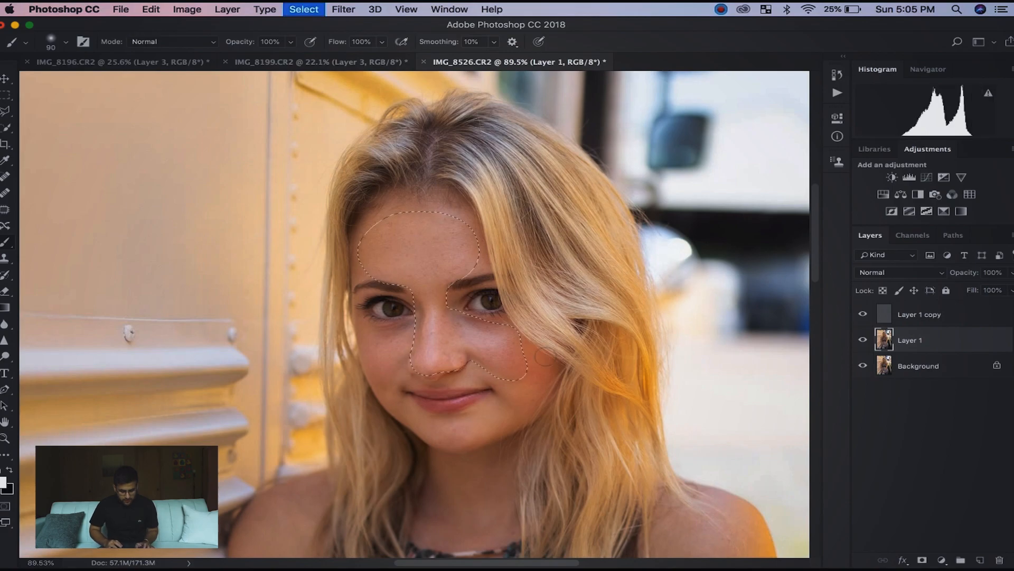
# - Confirm the skin selection from the mask and bring up the Filter > Blur list
pyautogui.press('shift+cmd+i')
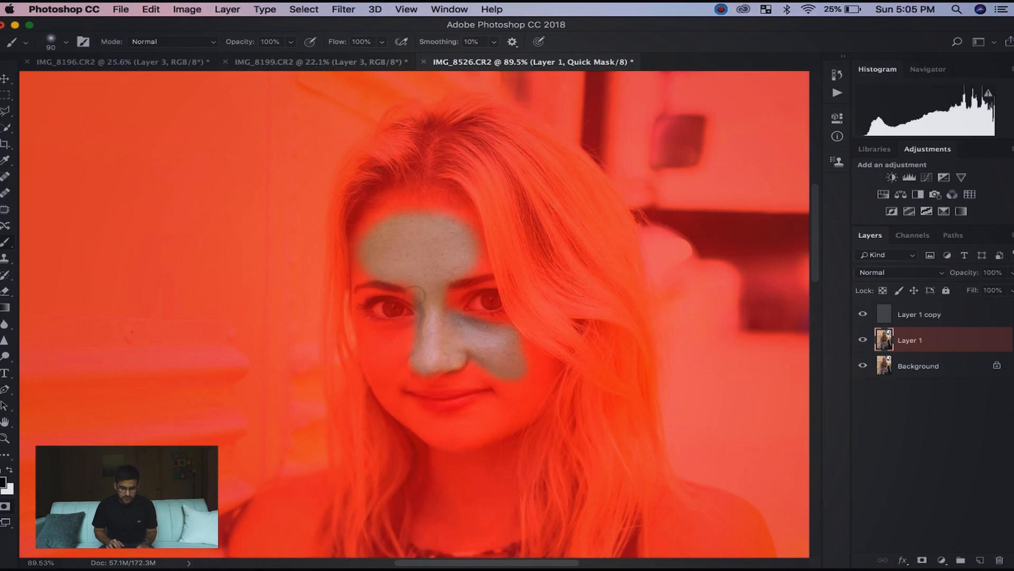
pyautogui.press('q')
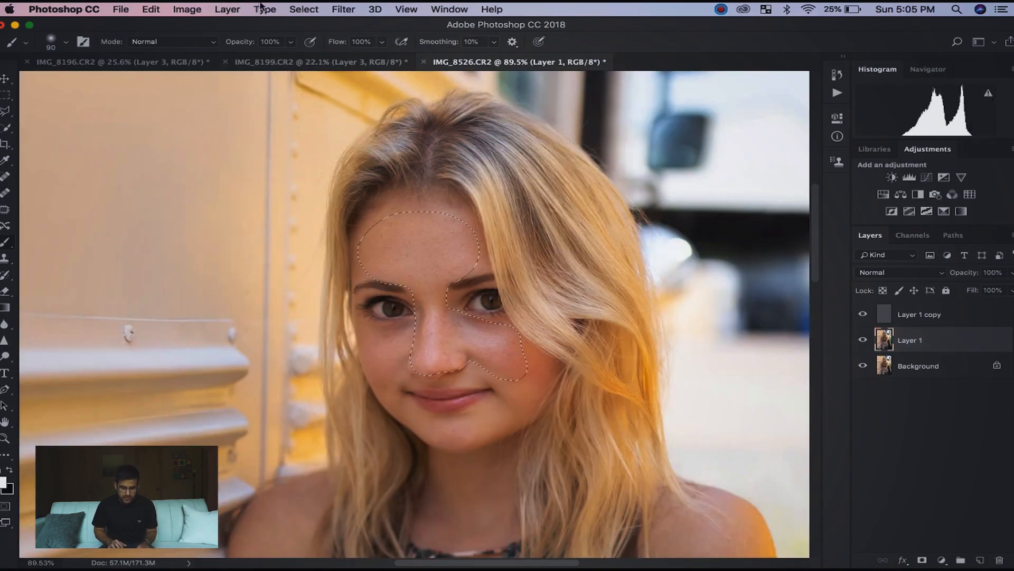
pyautogui.click(343, 9)
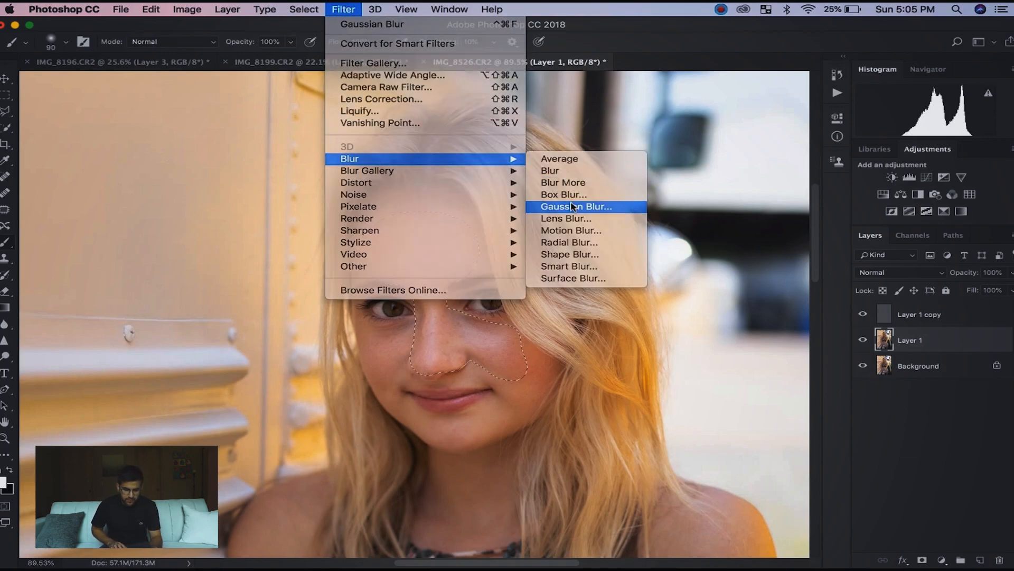
# - Apply a 12-pixel Gaussian Blur to the selected forehead, nose and cheek on Layer 1
pyautogui.click(575, 206)
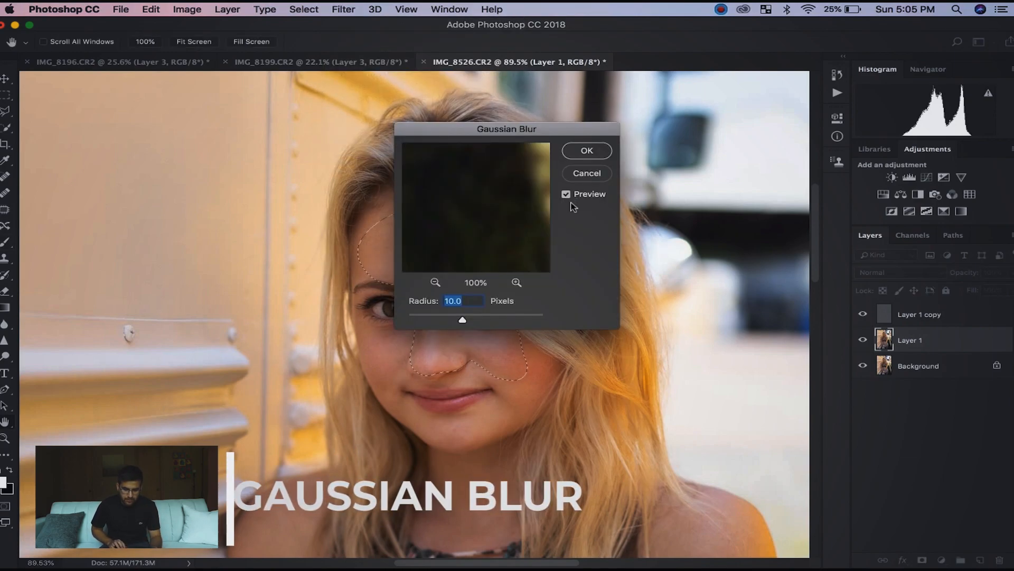
pyautogui.write('12')
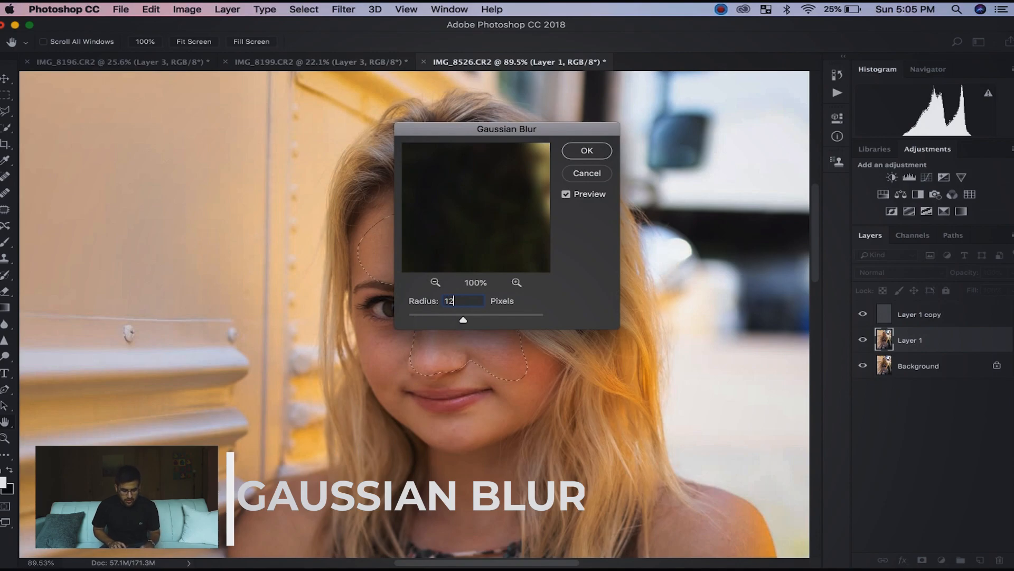
pyautogui.click(587, 150)
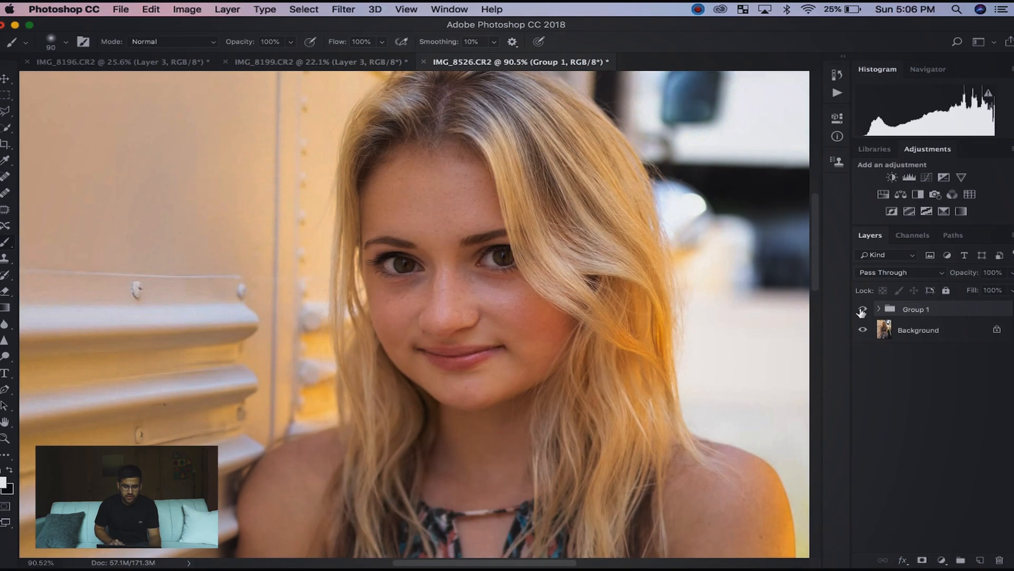
pyautogui.moveTo(863, 311)
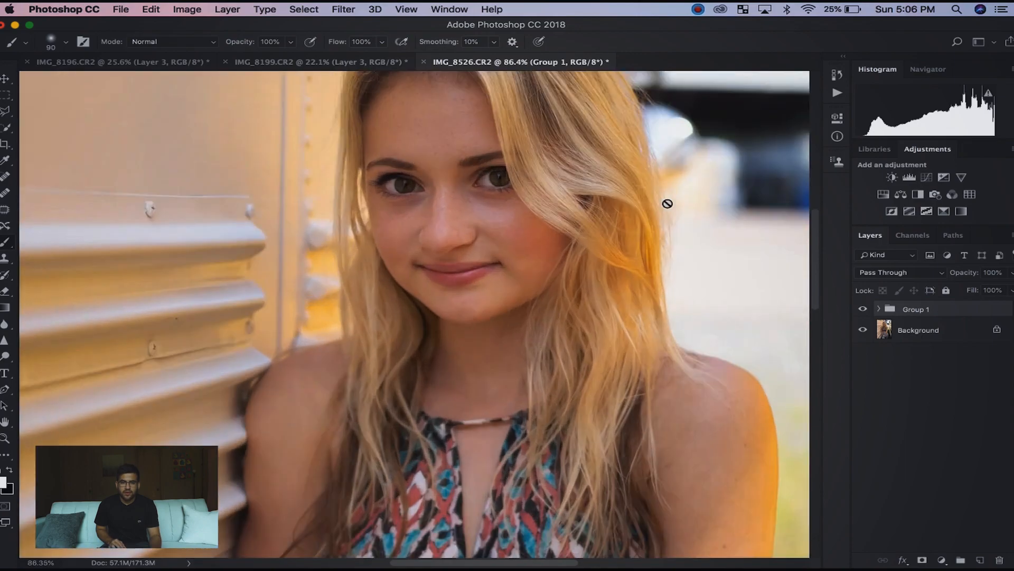
# - Toggle Group 1's visibility to compare the smoothed portrait against the original
pyautogui.click(862, 309)
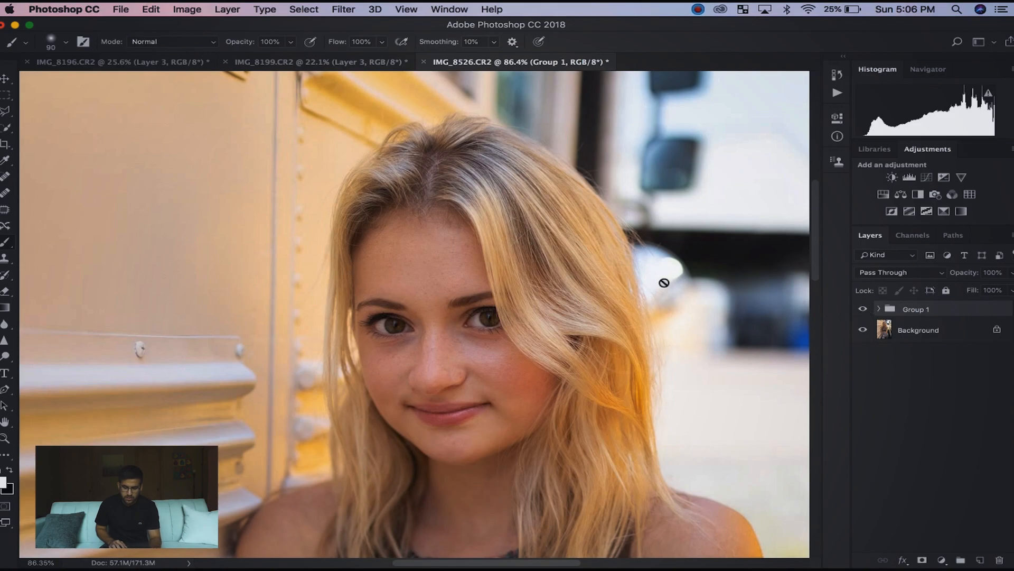
pyautogui.moveTo(424, 303)
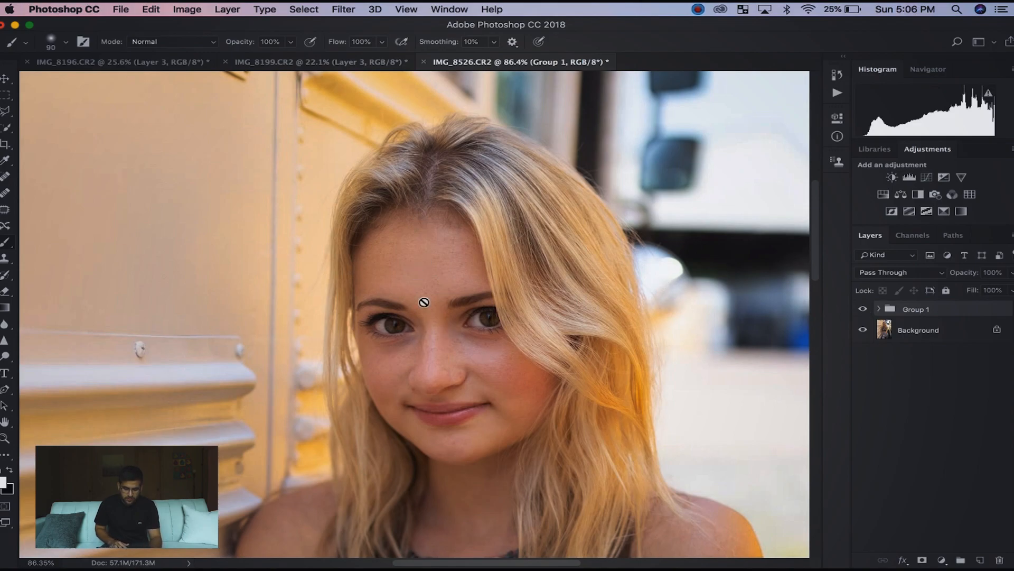
pyautogui.moveTo(529, 262)
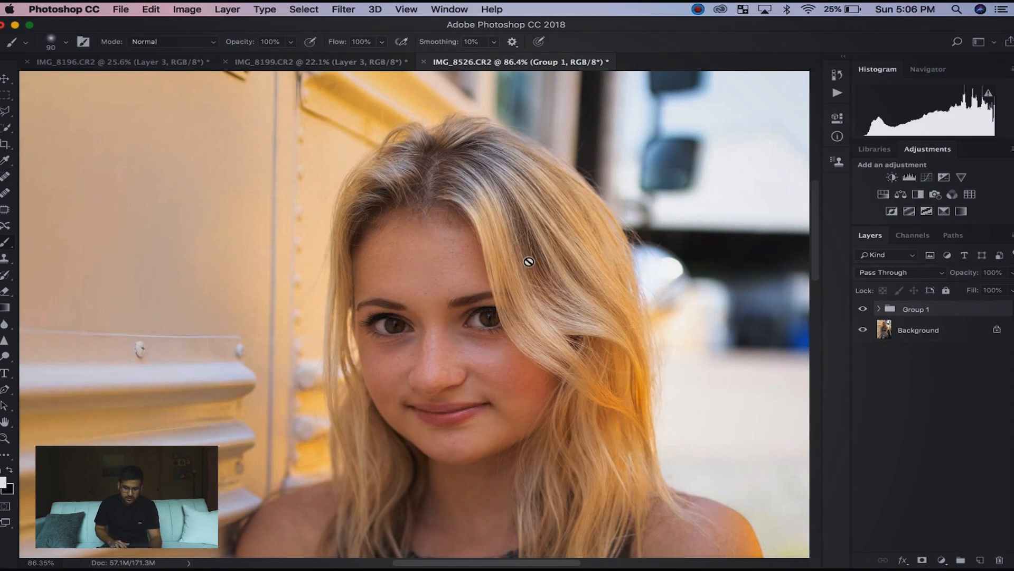